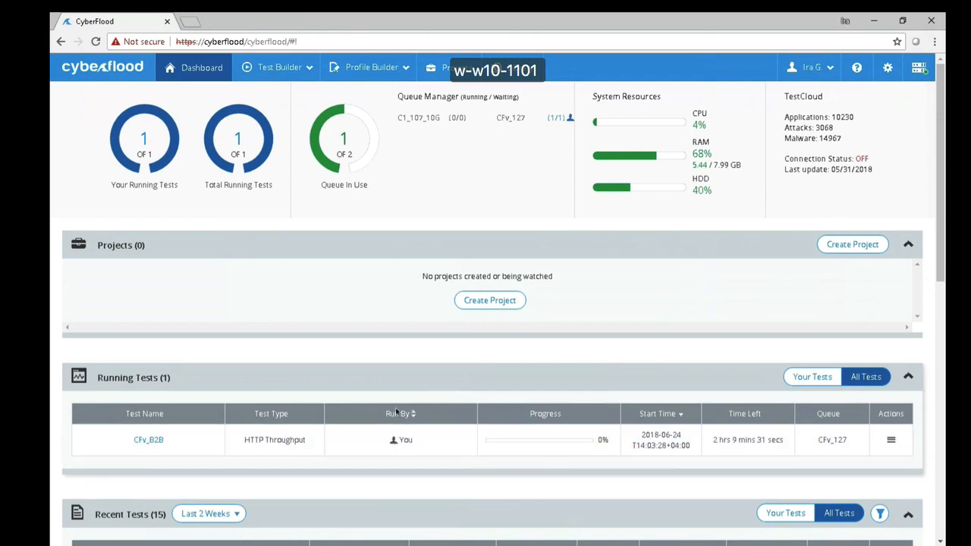
{"action": "mouse_move", "coordinate": [424, 414]}
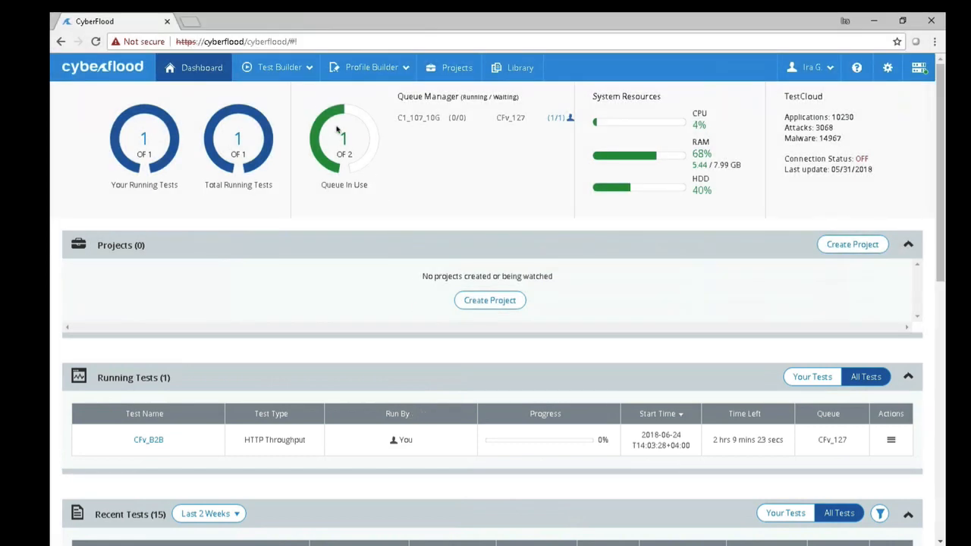
Start a new Volumetric DDoS Attacks test from Test Builder
{"action": "left_click", "coordinate": [279, 68]}
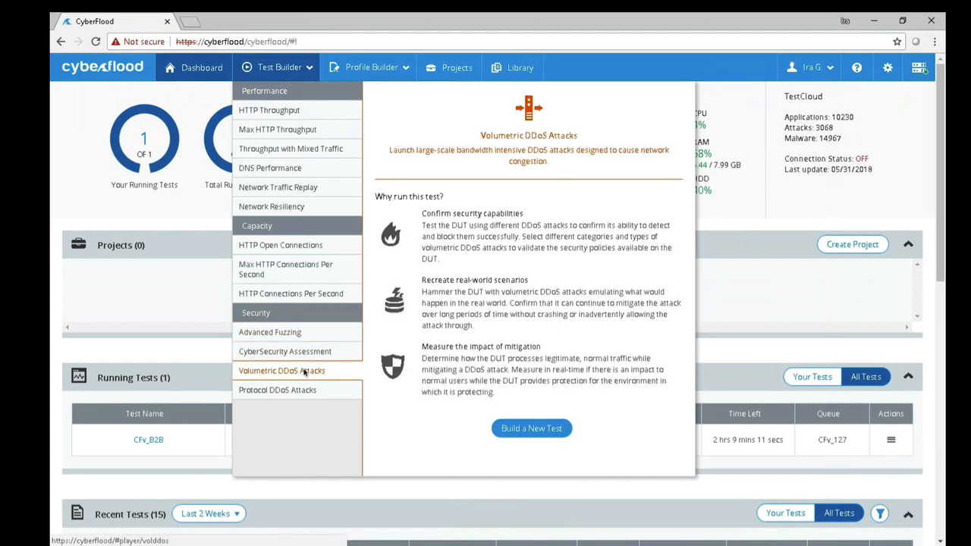
{"action": "mouse_move", "coordinate": [465, 410]}
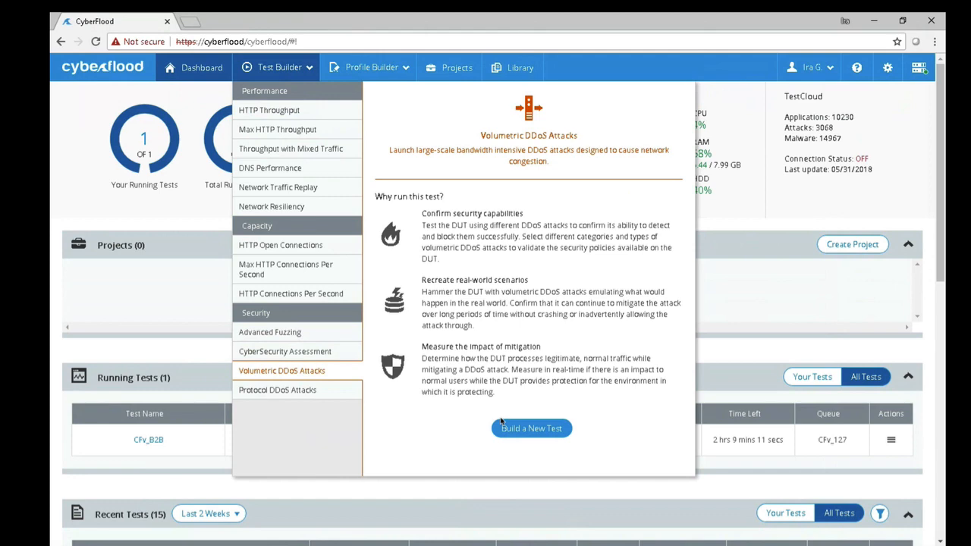
{"action": "mouse_move", "coordinate": [531, 428]}
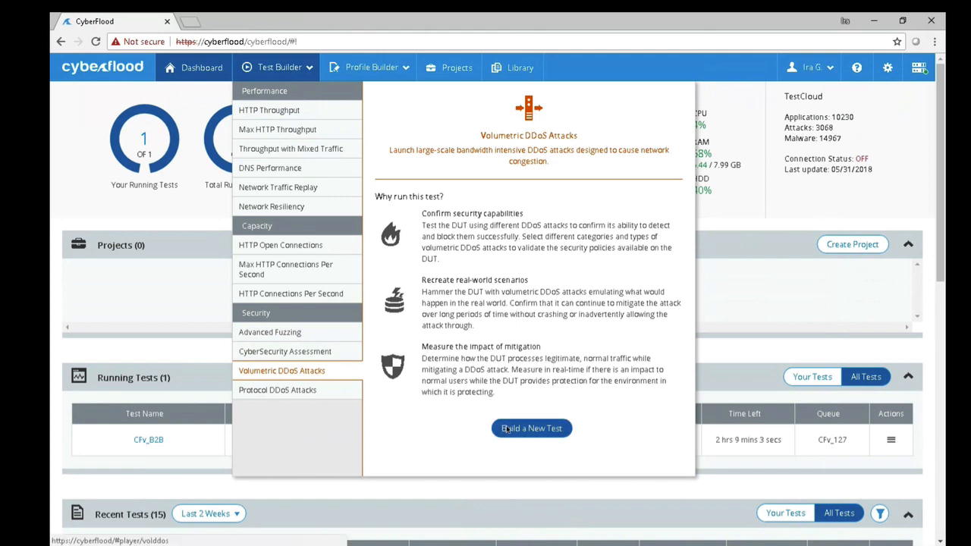
{"action": "left_click", "coordinate": [531, 428]}
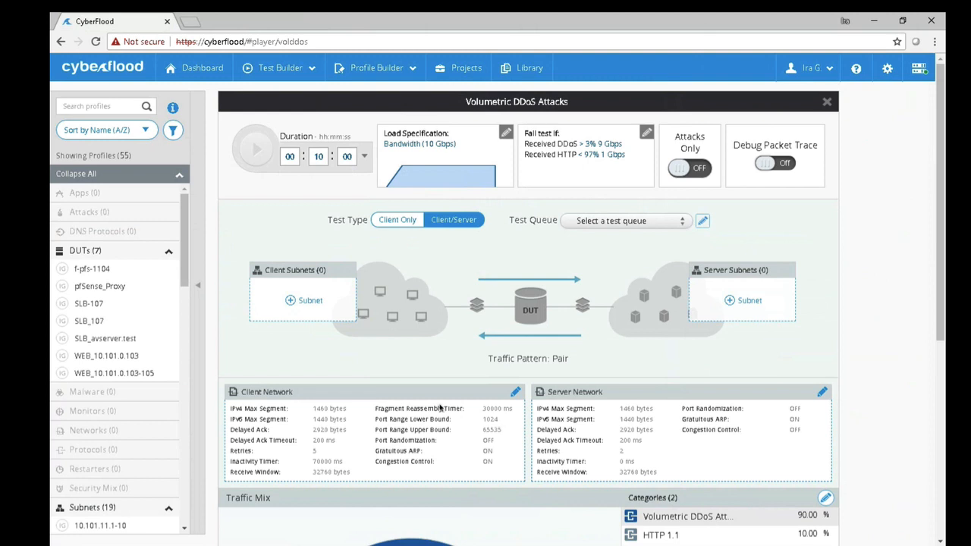
Set the test duration to 00:30:00 and switch Attacks Only on
{"action": "left_click", "coordinate": [318, 157]}
{"action": "type", "text": "30"}
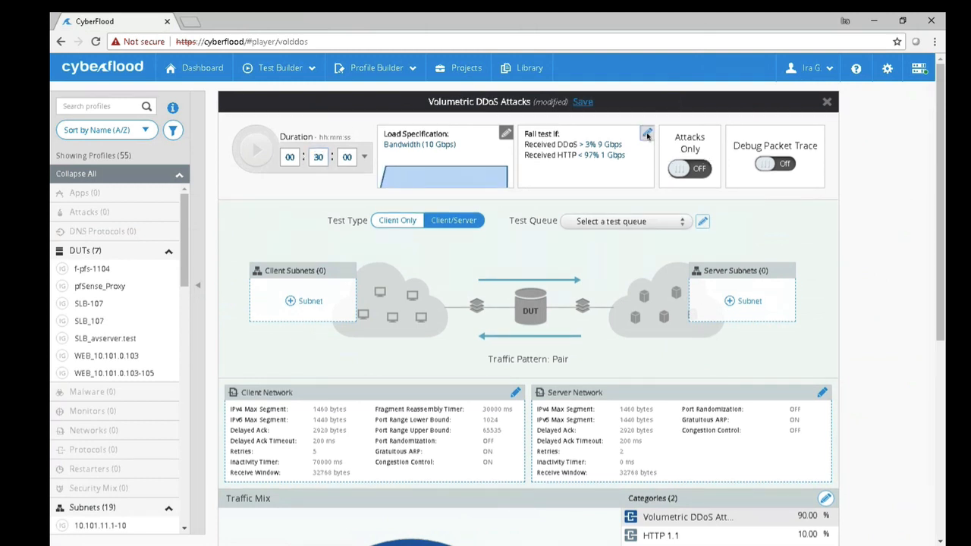
{"action": "left_click", "coordinate": [647, 134]}
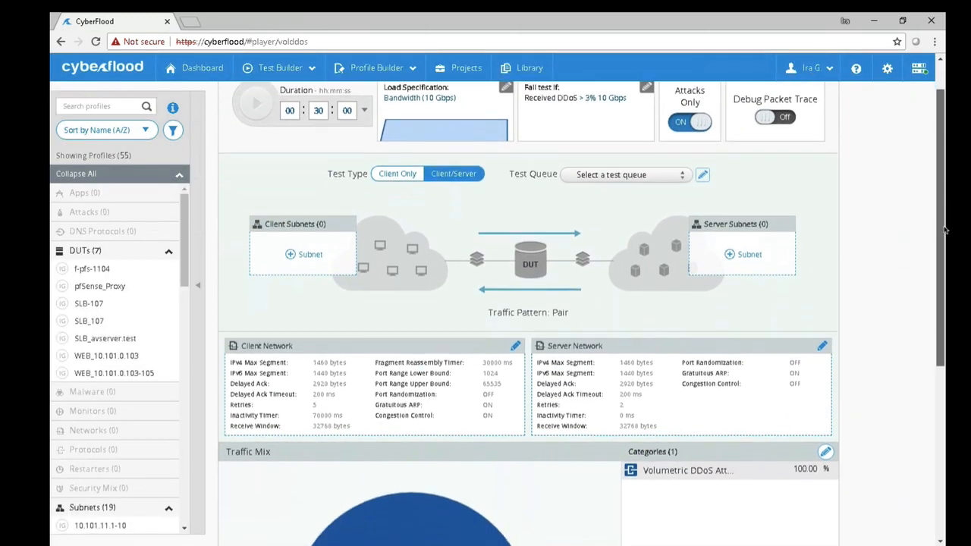
Set Attacks Only back to OFF, restoring the 90% DDoS / 10% HTTP mix
{"action": "scroll", "scroll_direction": "down", "scroll_amount": 3}
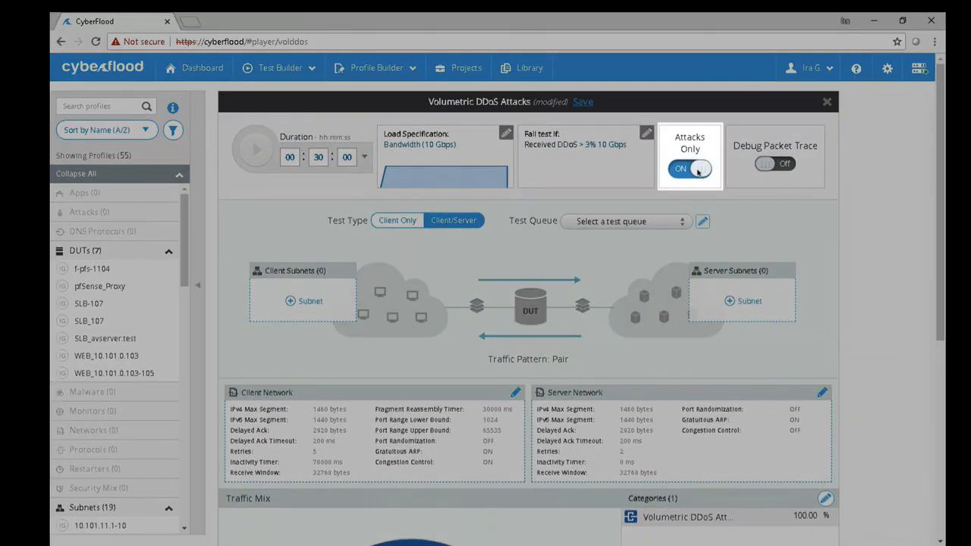
{"action": "left_click", "coordinate": [690, 167]}
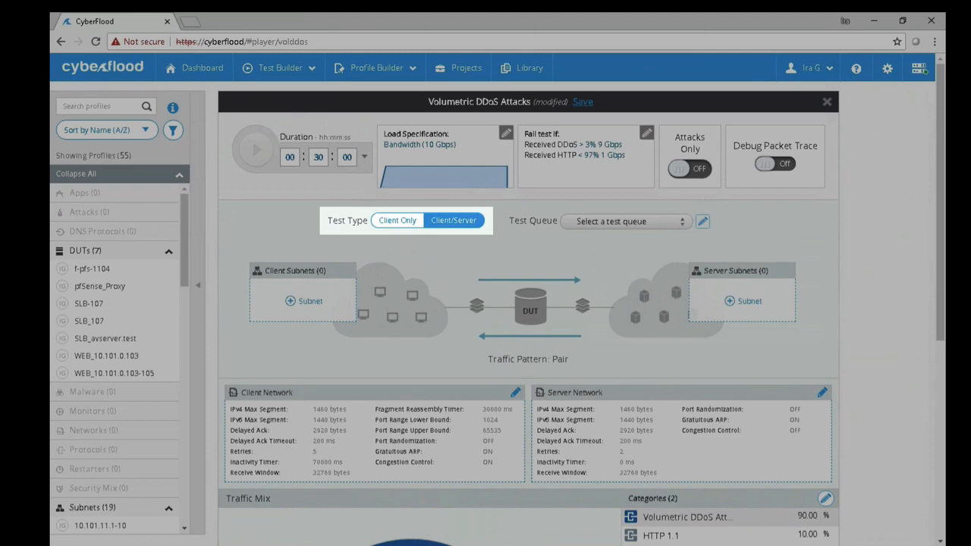
Use the C1_107_10G queue, with client subnet 23.1.0/8 and server subnet 23.2.0/8, one port each
{"action": "left_click", "coordinate": [625, 221]}
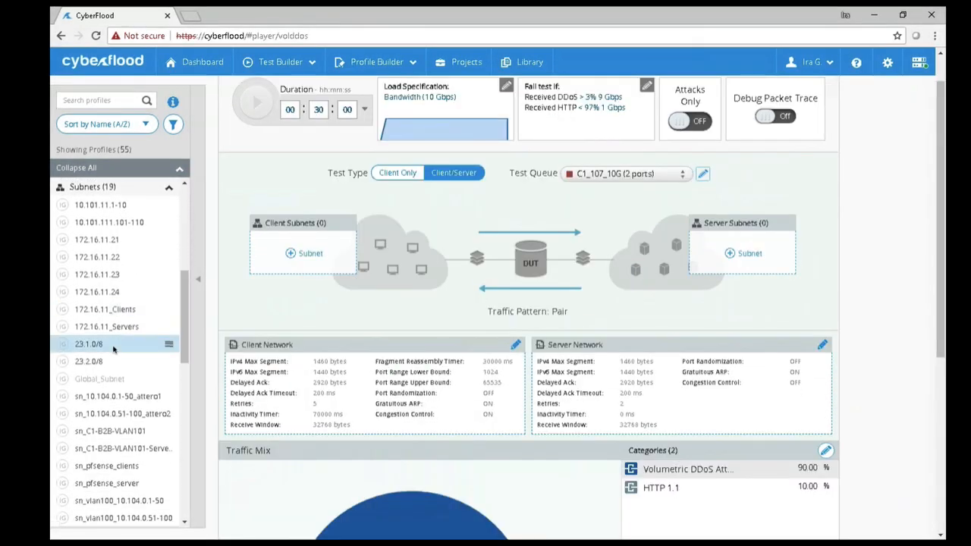
{"action": "left_click", "coordinate": [89, 343]}
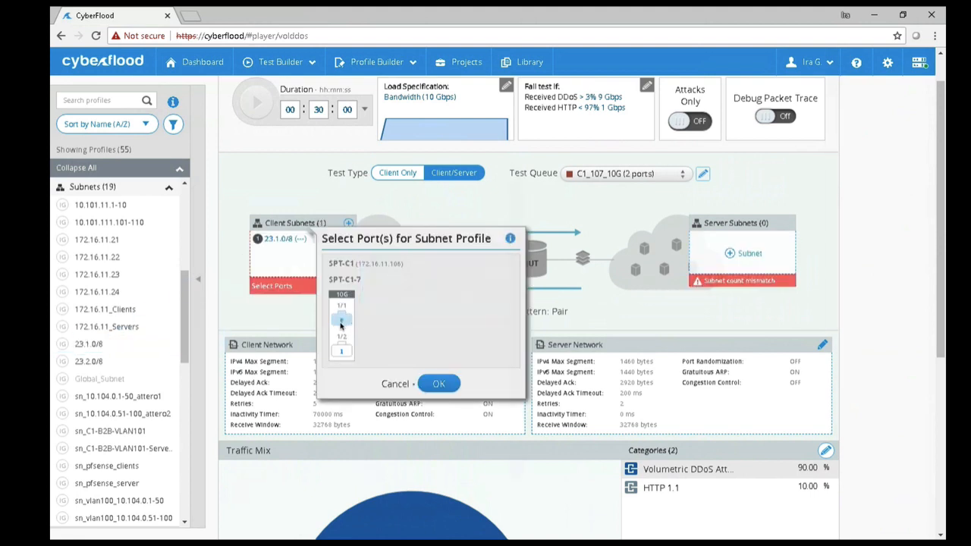
{"action": "left_click", "coordinate": [438, 383]}
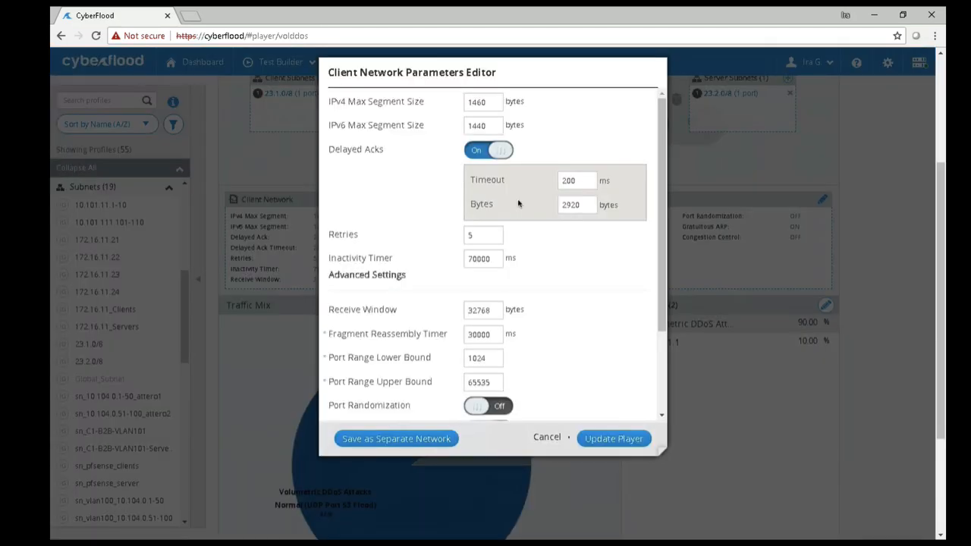
Review the Client Network Parameters Editor and close it without changes
{"action": "scroll", "scroll_direction": "down", "scroll_amount": 3}
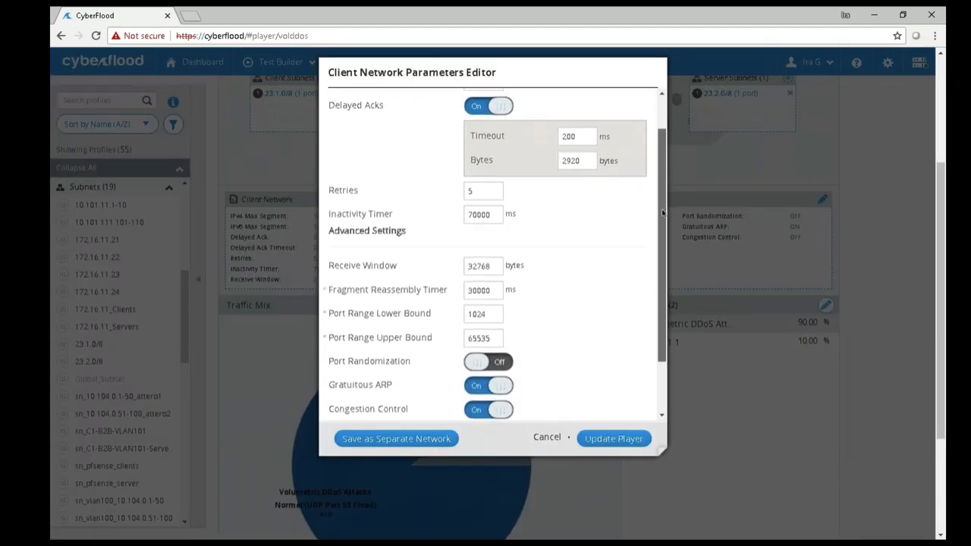
{"action": "scroll", "scroll_direction": "down", "scroll_amount": 3}
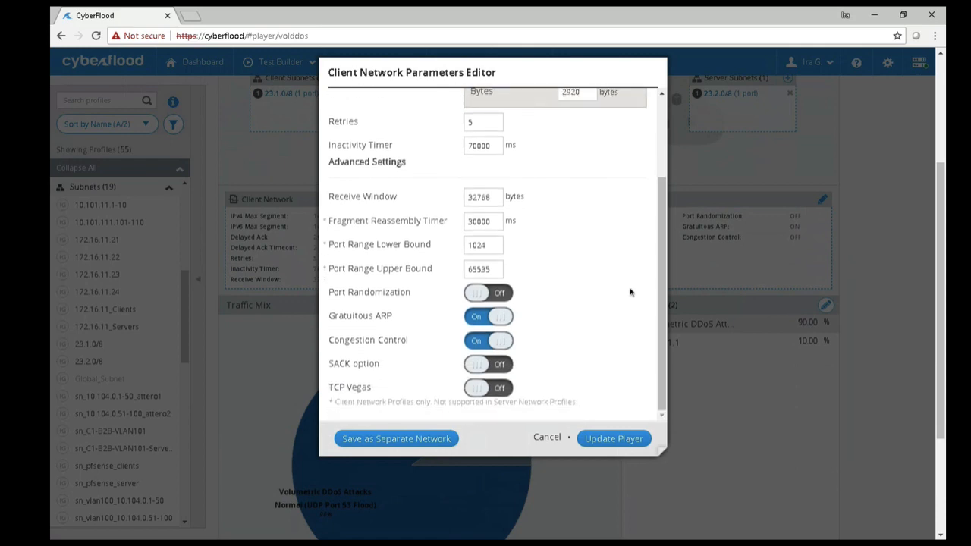
{"action": "left_click", "coordinate": [613, 439]}
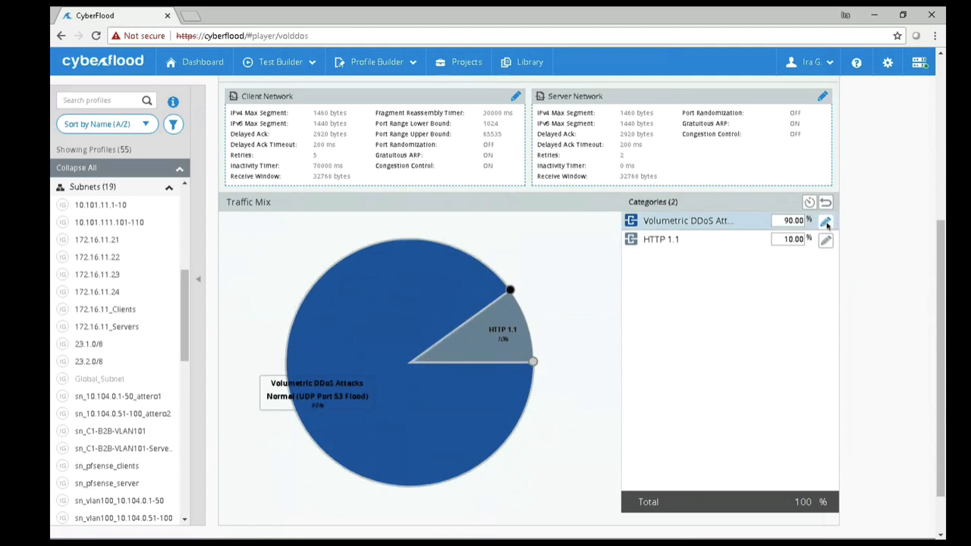
Review the Volumetric DDoS attack parameters and dismiss them unchanged
{"action": "left_click", "coordinate": [825, 221]}
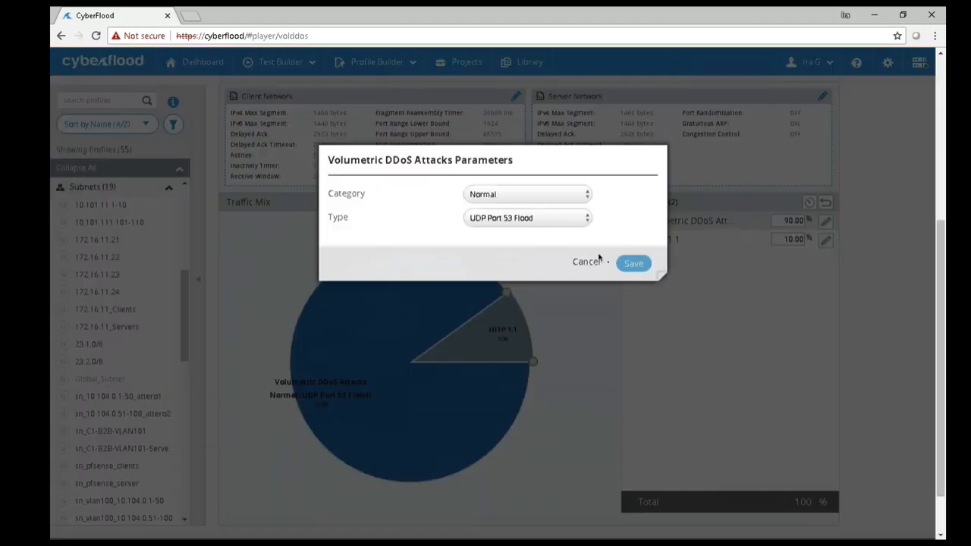
{"action": "left_click", "coordinate": [527, 195]}
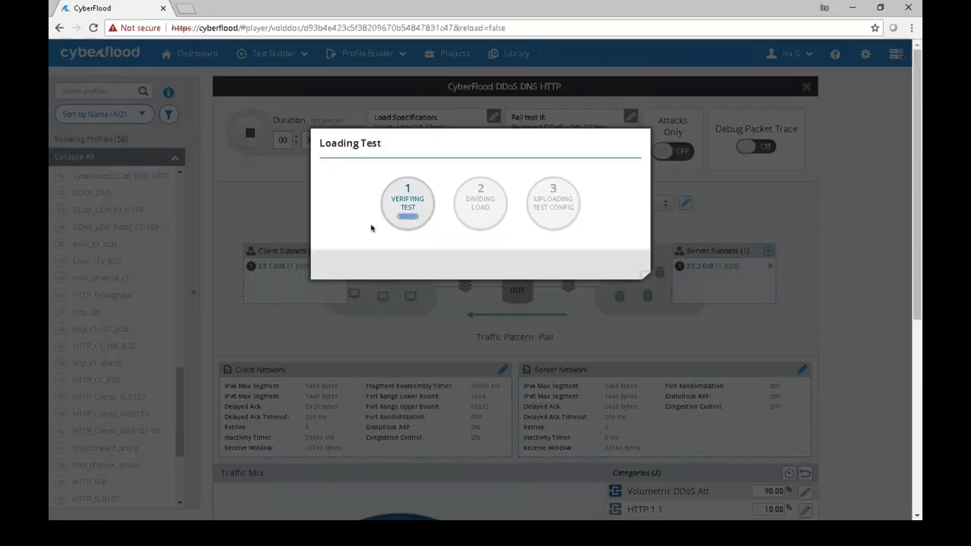
{"action": "mouse_move", "coordinate": [565, 343]}
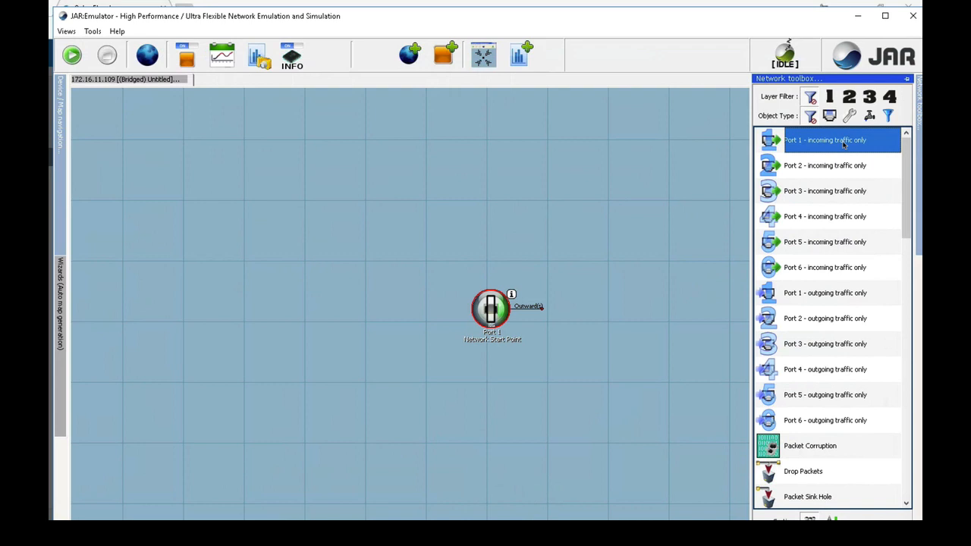
{"action": "mouse_move", "coordinate": [826, 320]}
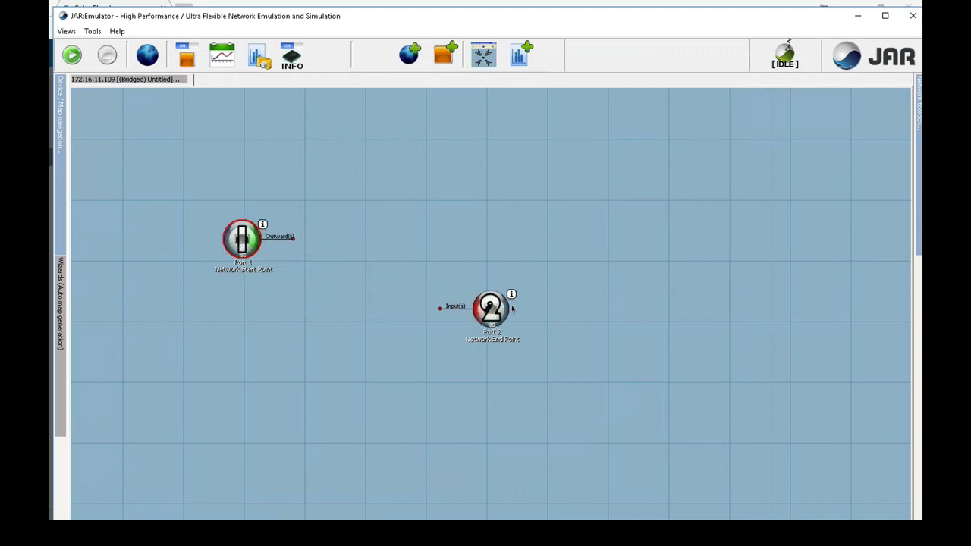
Arrange Port 2, a packet delay, bandwidth throttle and UDP filter between the ports
{"action": "left_click_drag", "start_coordinate": [492, 309], "coordinate": [635, 243]}
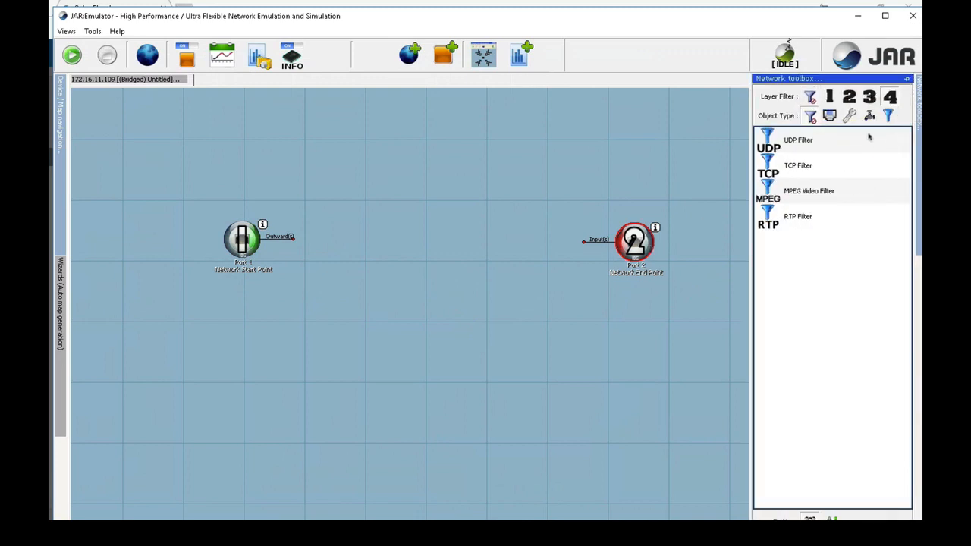
{"action": "left_click_drag", "start_coordinate": [798, 140], "coordinate": [490, 309]}
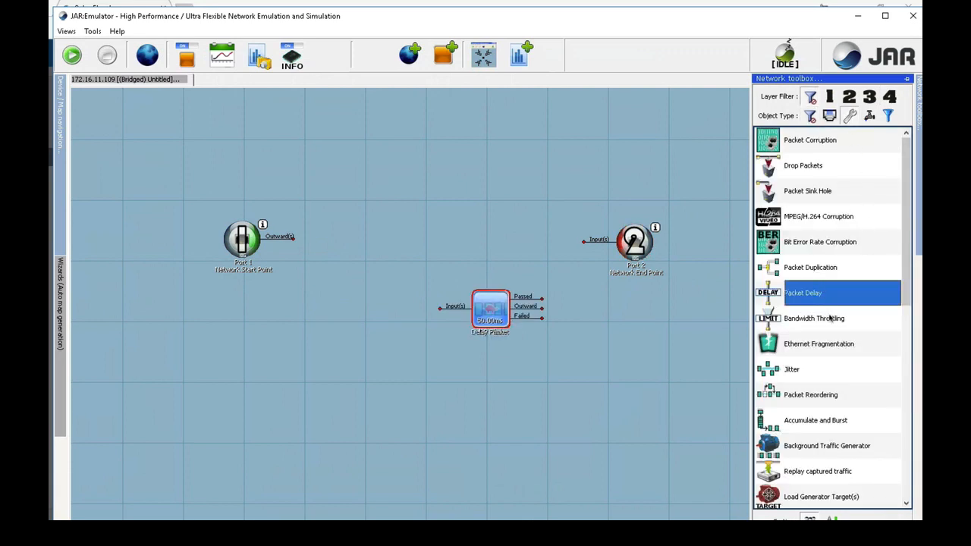
{"action": "left_click", "coordinate": [813, 318]}
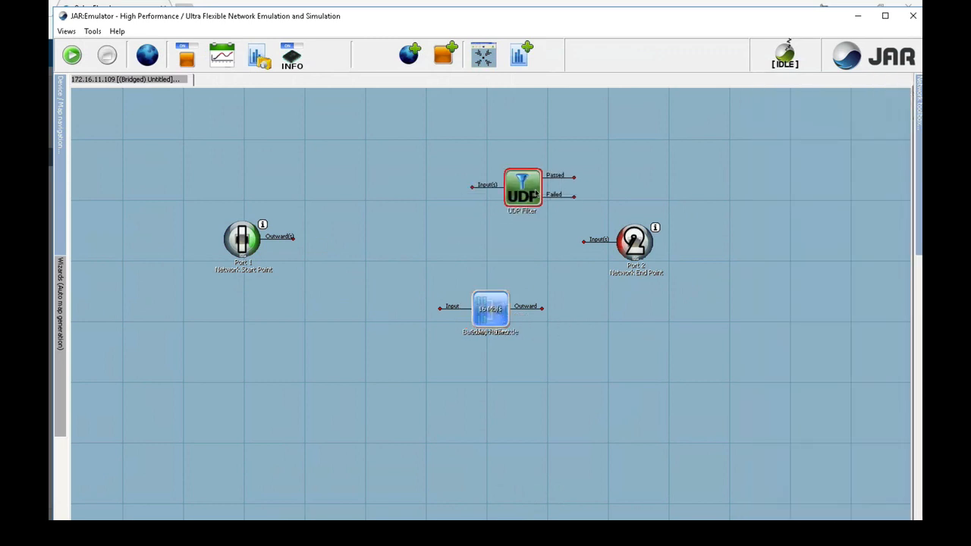
{"action": "left_click_drag", "start_coordinate": [522, 188], "coordinate": [415, 239]}
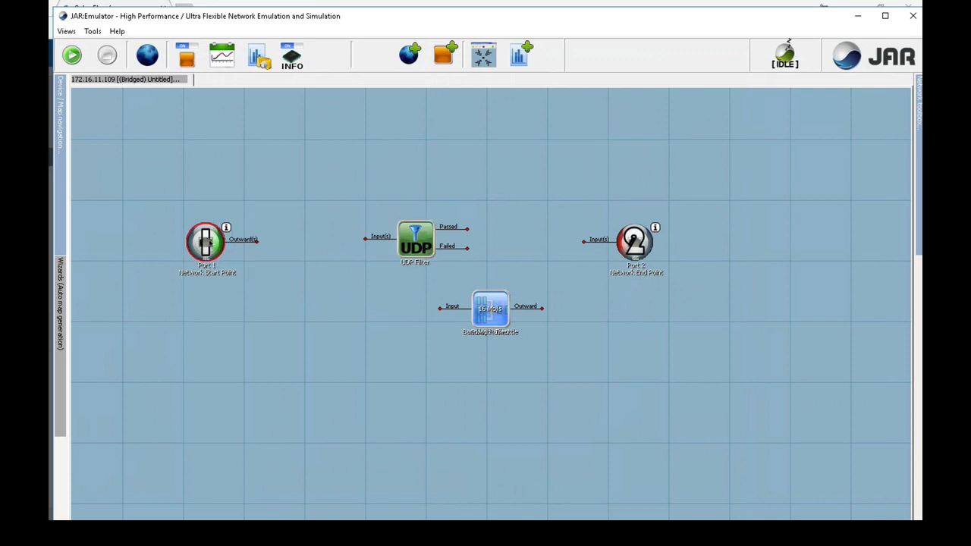
Link Port 1 to the UDP filter, passed traffic to the throttle, failed traffic to Port 2
{"action": "right_click", "coordinate": [206, 241]}
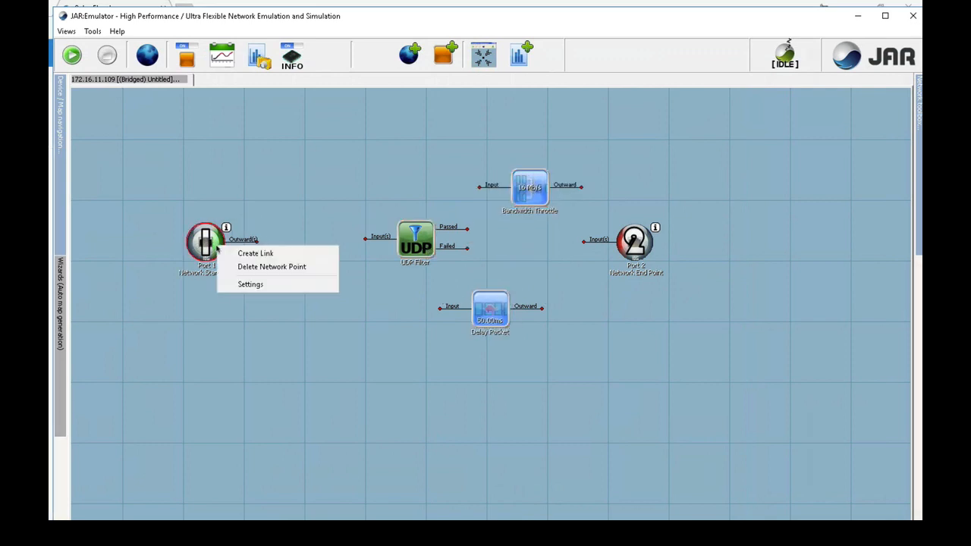
{"action": "left_click", "coordinate": [255, 253]}
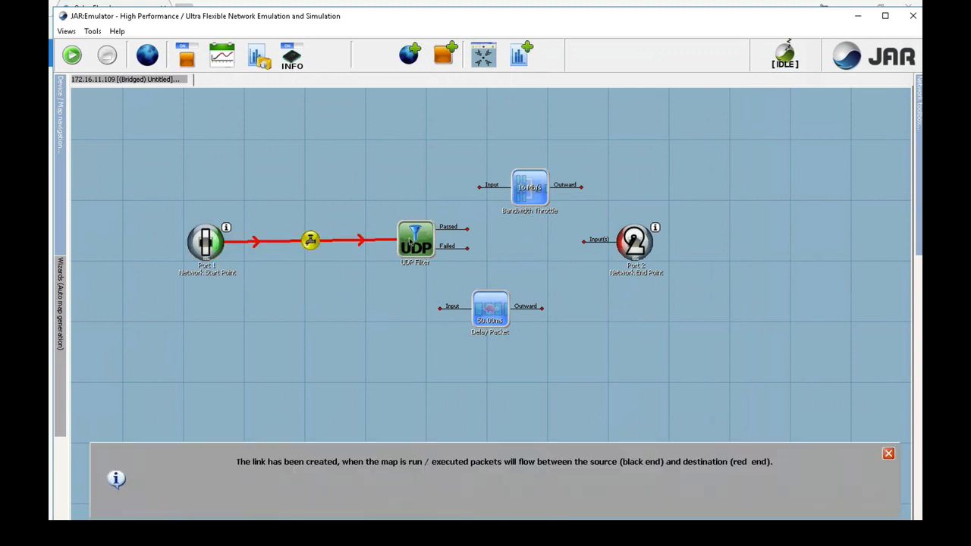
{"action": "mouse_move", "coordinate": [478, 317]}
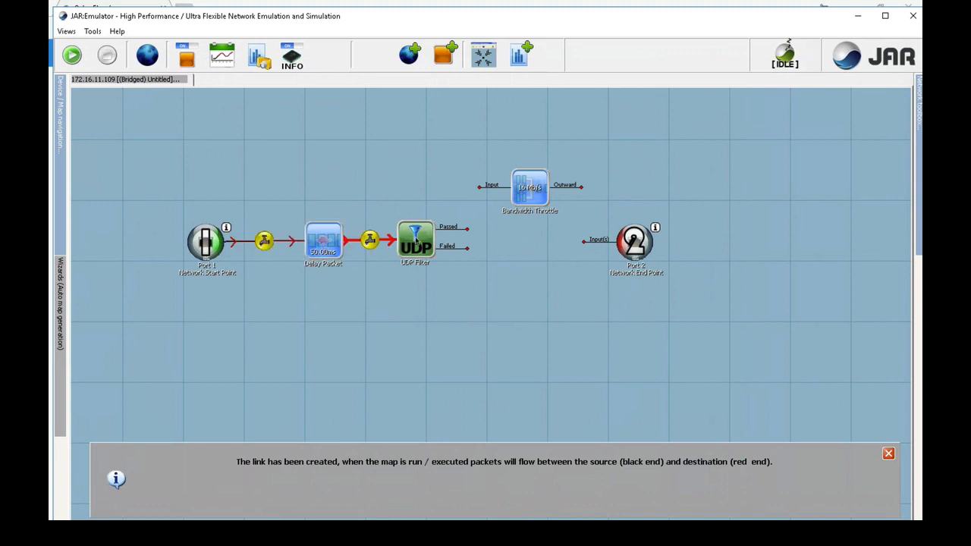
{"action": "right_click", "coordinate": [415, 240]}
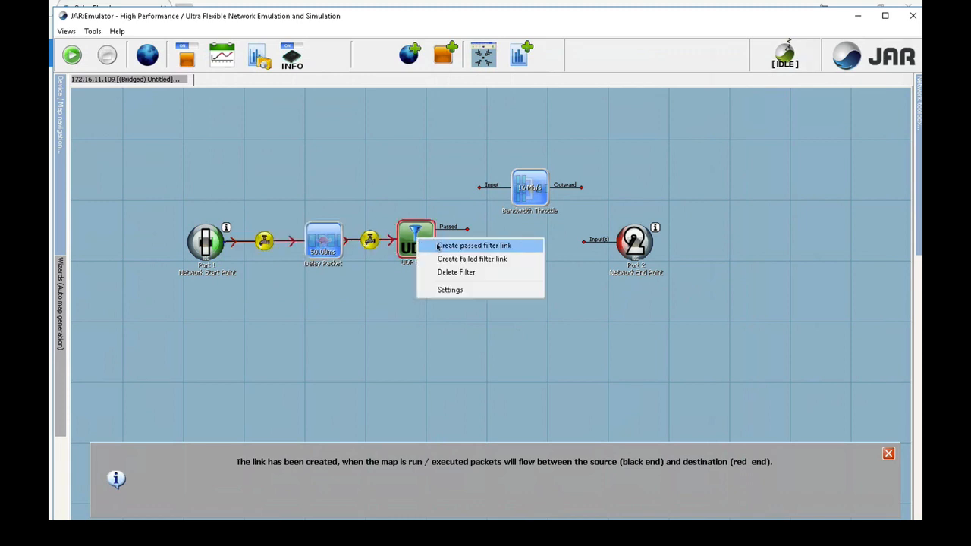
{"action": "left_click", "coordinate": [472, 259]}
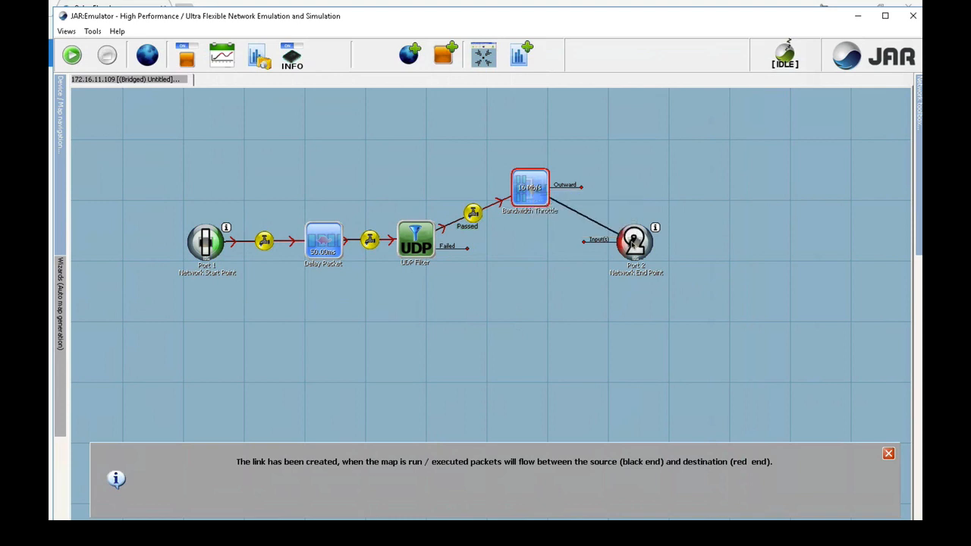
{"action": "right_click", "coordinate": [415, 239]}
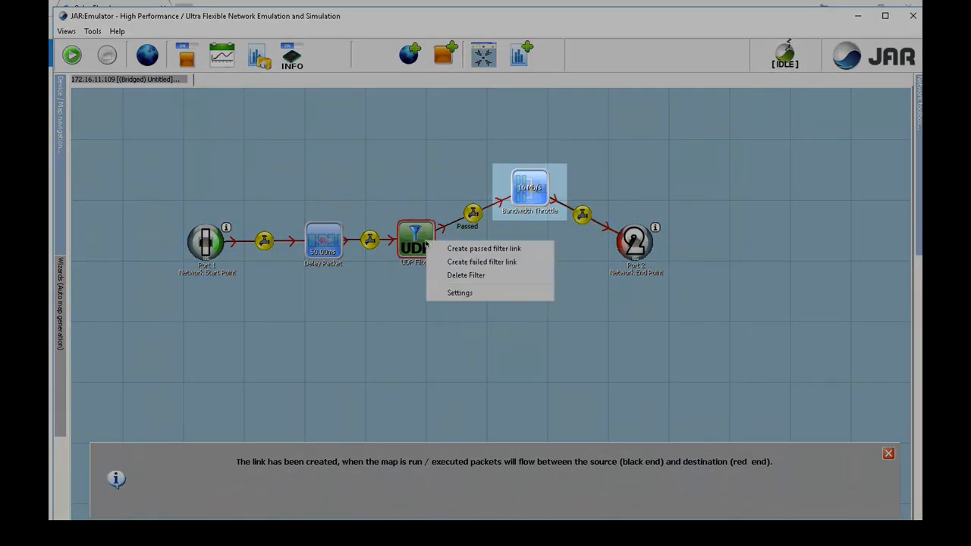
{"action": "left_click", "coordinate": [481, 262]}
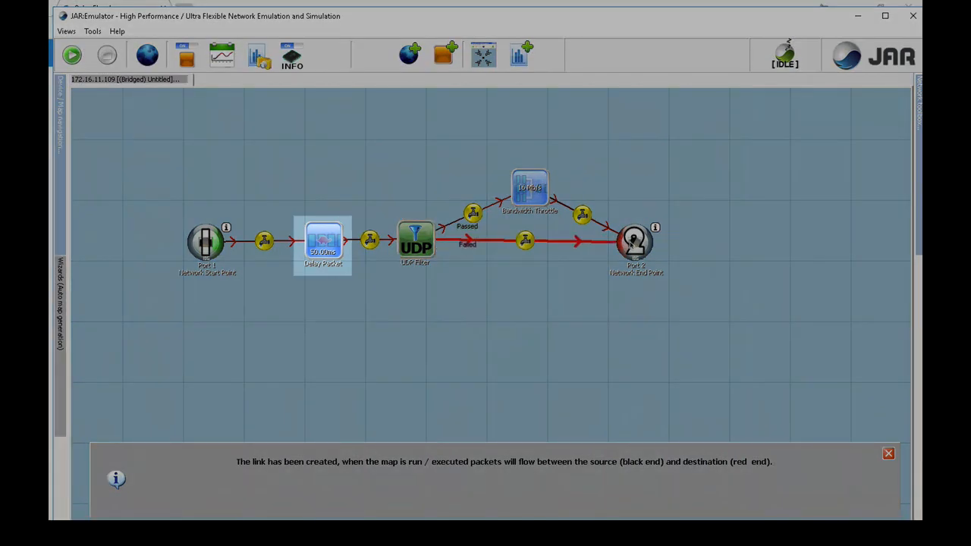
{"action": "mouse_move", "coordinate": [555, 270]}
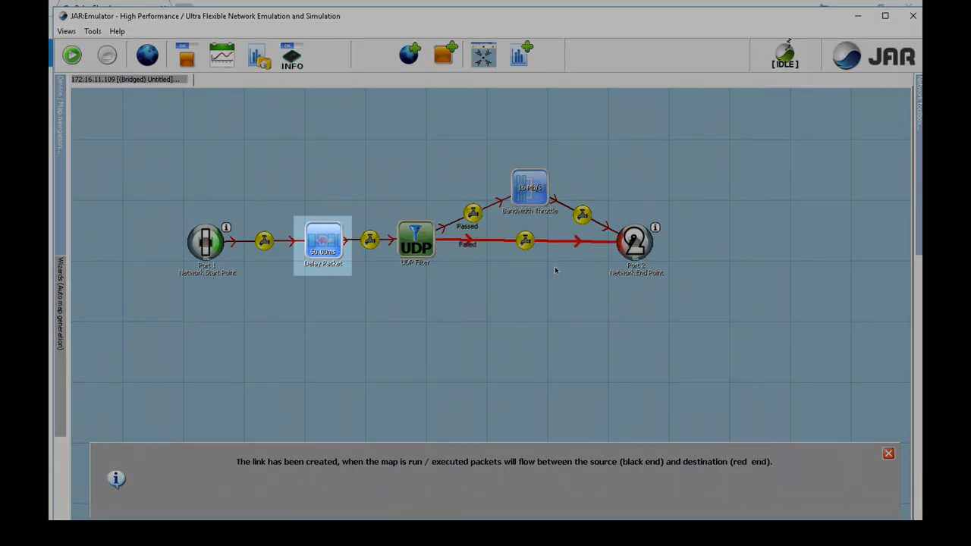
Set the Delay Packet constant latency to 15 ms
{"action": "left_click", "coordinate": [323, 241]}
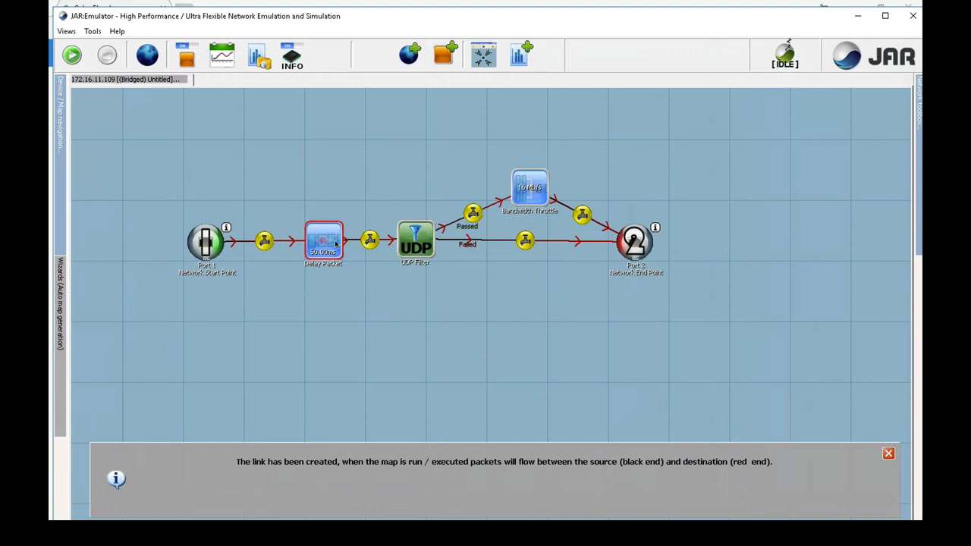
{"action": "double_click", "coordinate": [323, 241]}
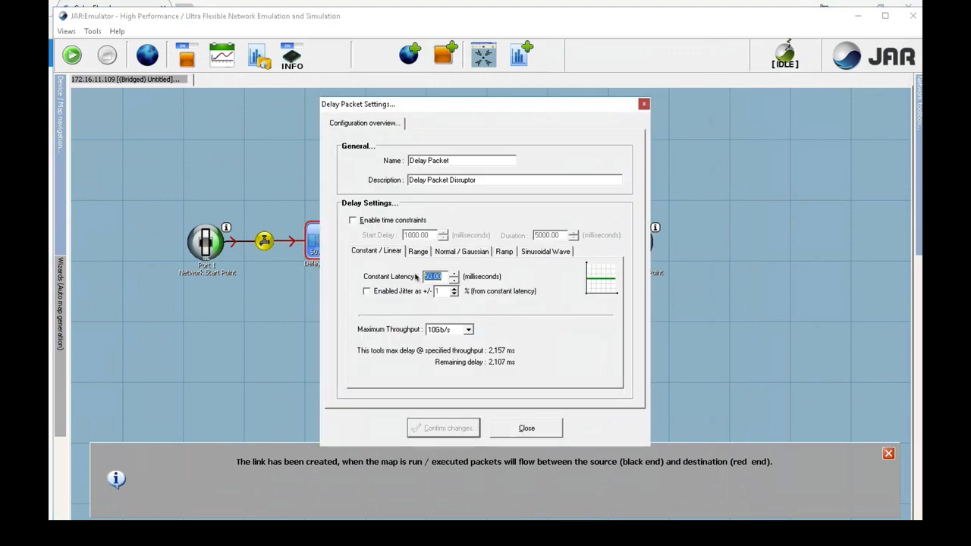
{"action": "type", "text": "15"}
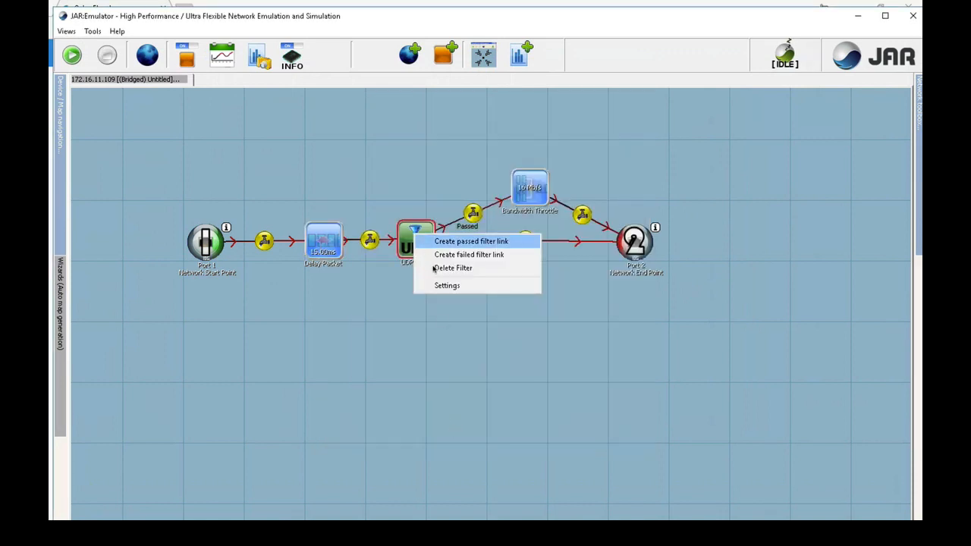
Make the UDP filter match destination port 53 in Advanced mode and confirm
{"action": "left_click", "coordinate": [447, 286]}
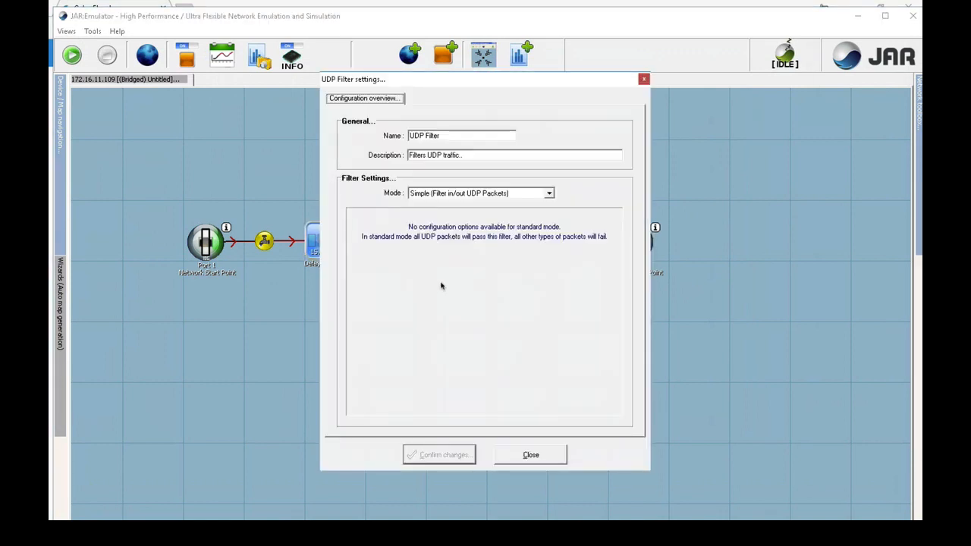
{"action": "mouse_move", "coordinate": [457, 273]}
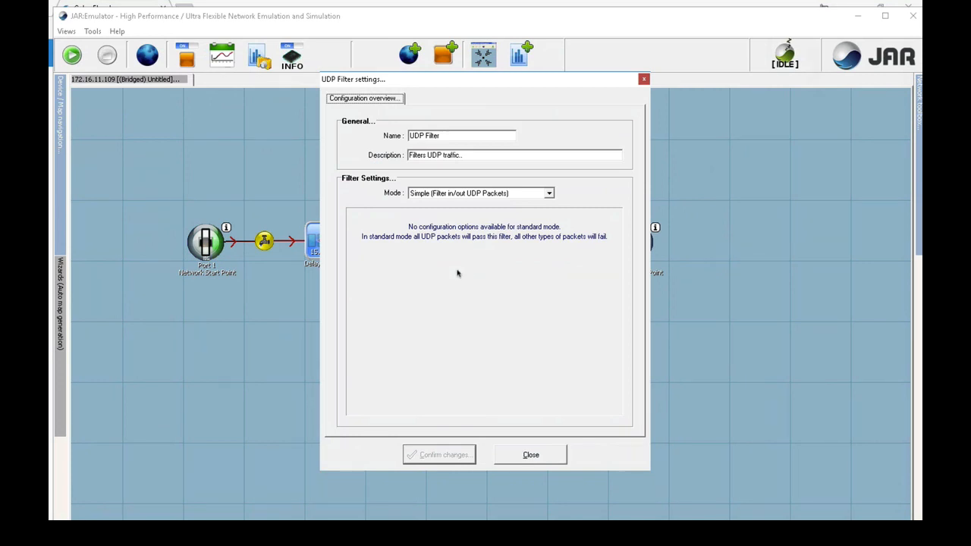
{"action": "mouse_move", "coordinate": [486, 195]}
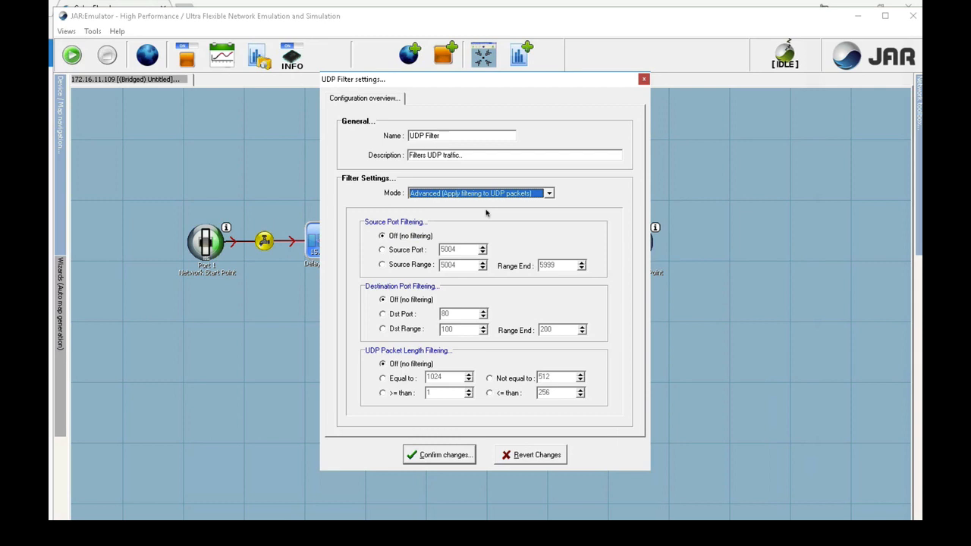
{"action": "mouse_move", "coordinate": [389, 317]}
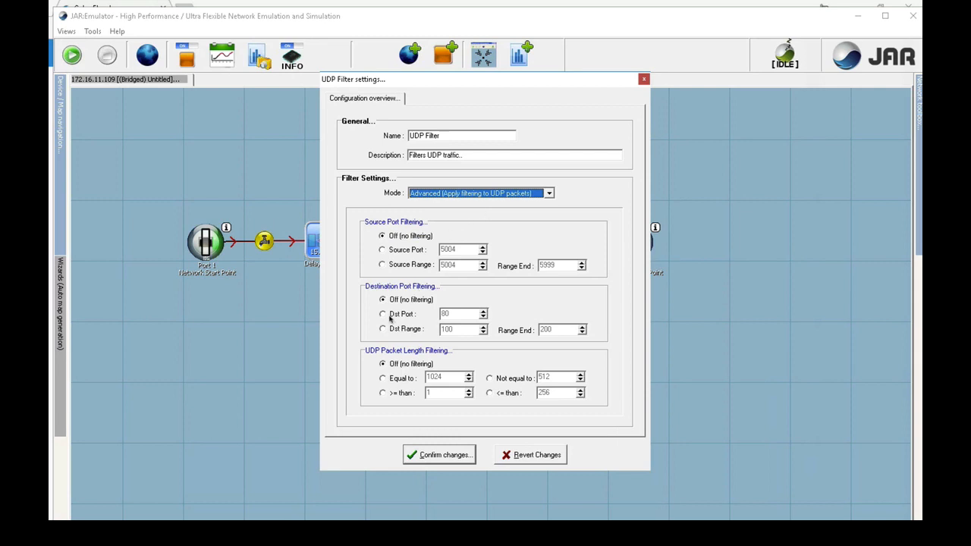
{"action": "left_click", "coordinate": [382, 314]}
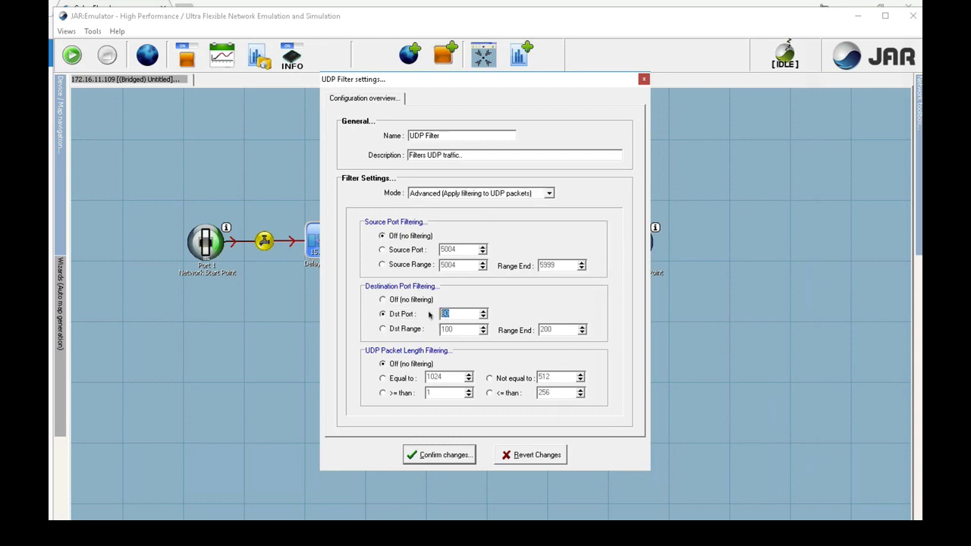
{"action": "type", "text": "53"}
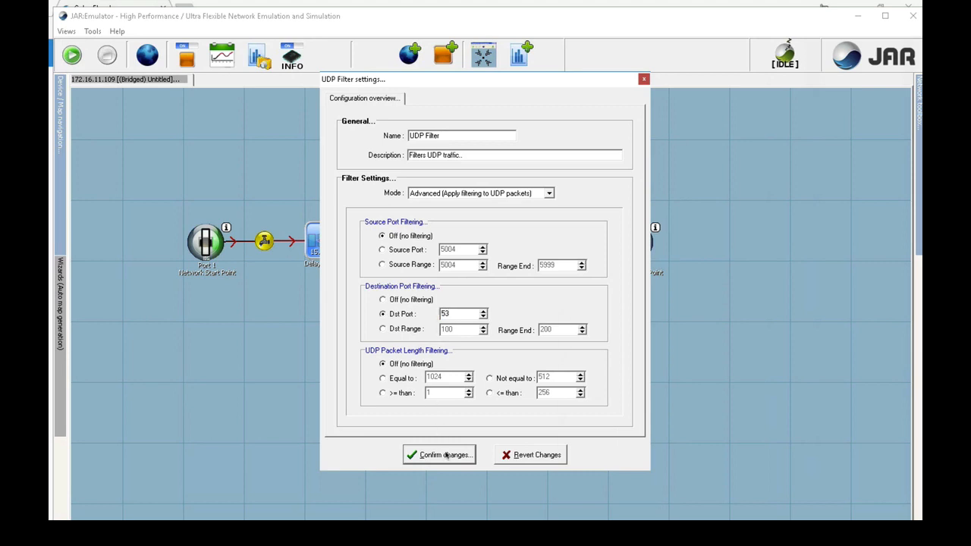
{"action": "left_click", "coordinate": [438, 454]}
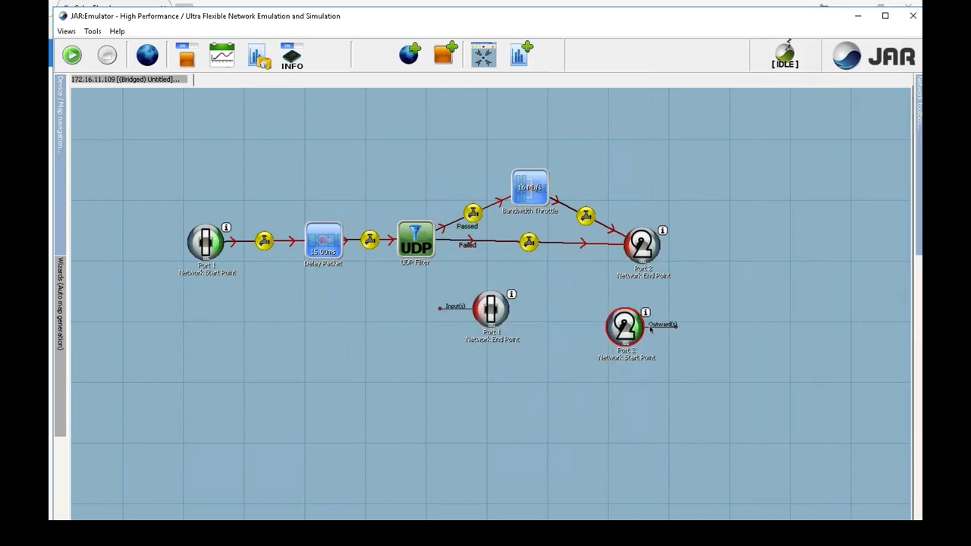
Place the Port 1 end point and a 15 ms return-path Delay Packet
{"action": "left_click_drag", "start_coordinate": [491, 309], "coordinate": [200, 336]}
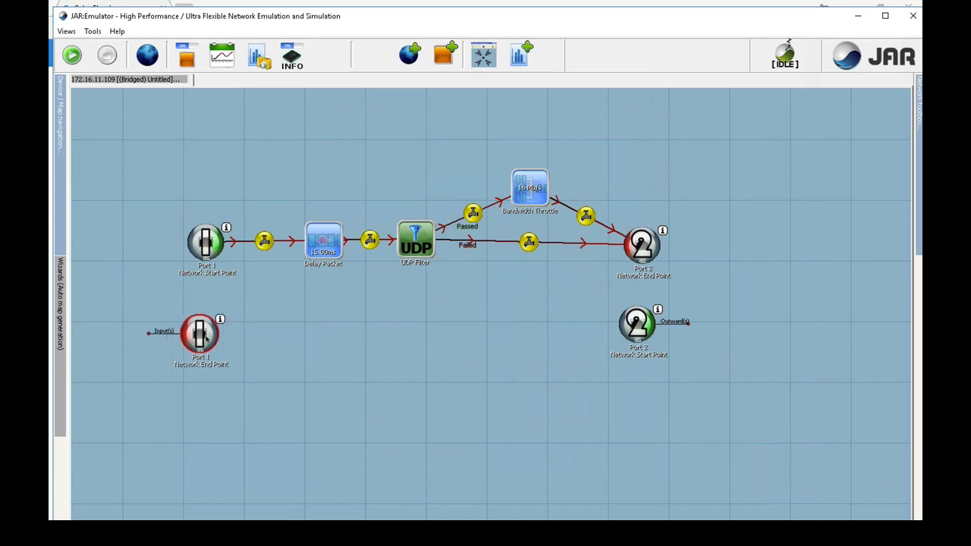
{"action": "left_click_drag", "start_coordinate": [200, 334], "coordinate": [638, 324]}
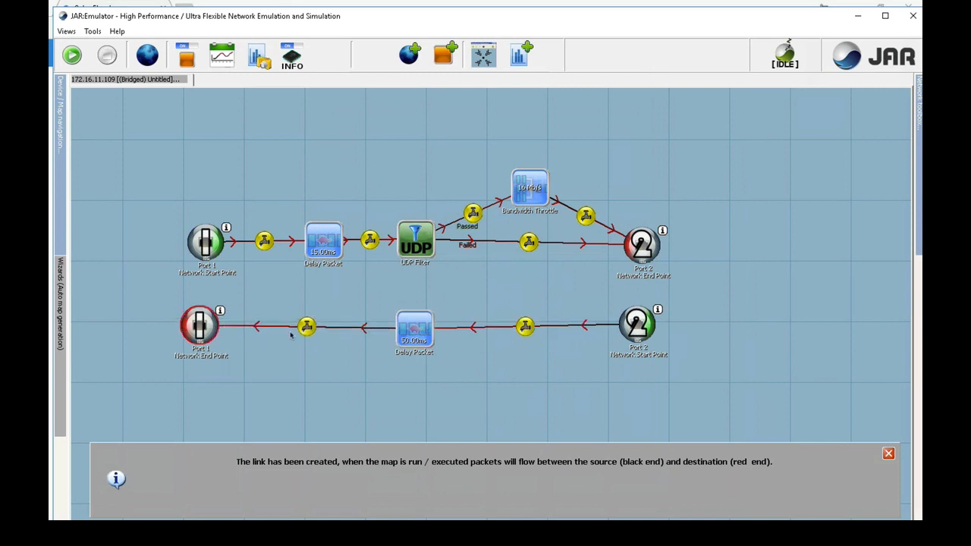
{"action": "double_click", "coordinate": [323, 241]}
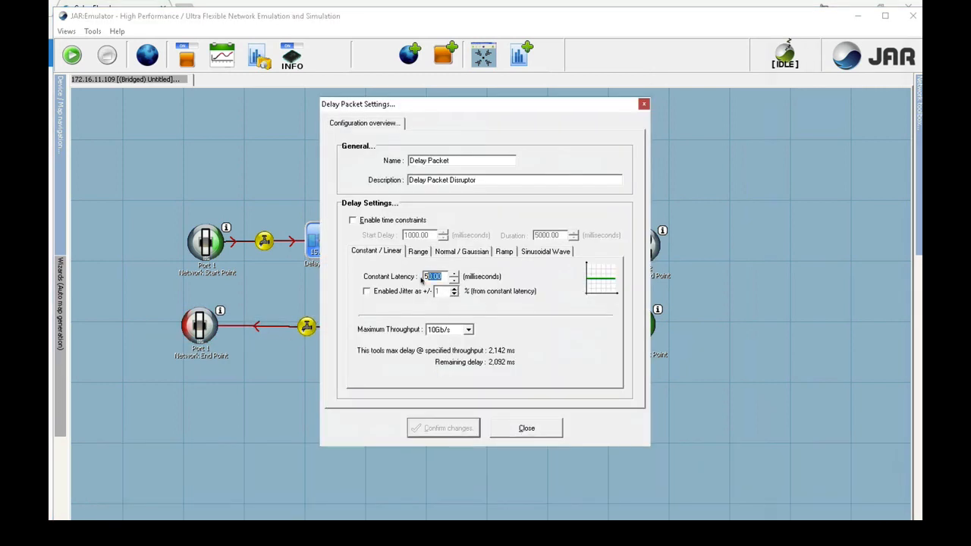
{"action": "left_click", "coordinate": [527, 428]}
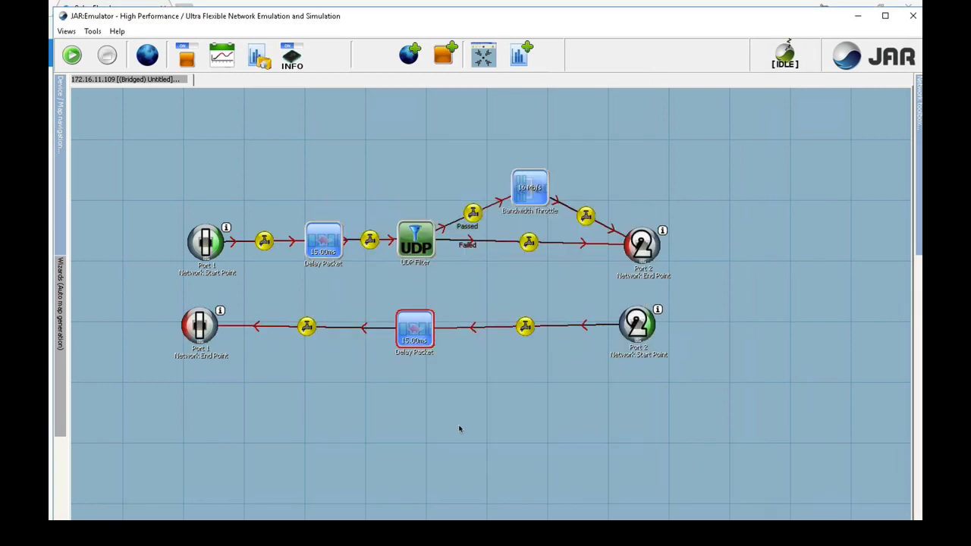
Rename the UDP filter to 'DNS Filter'
{"action": "right_click", "coordinate": [415, 239]}
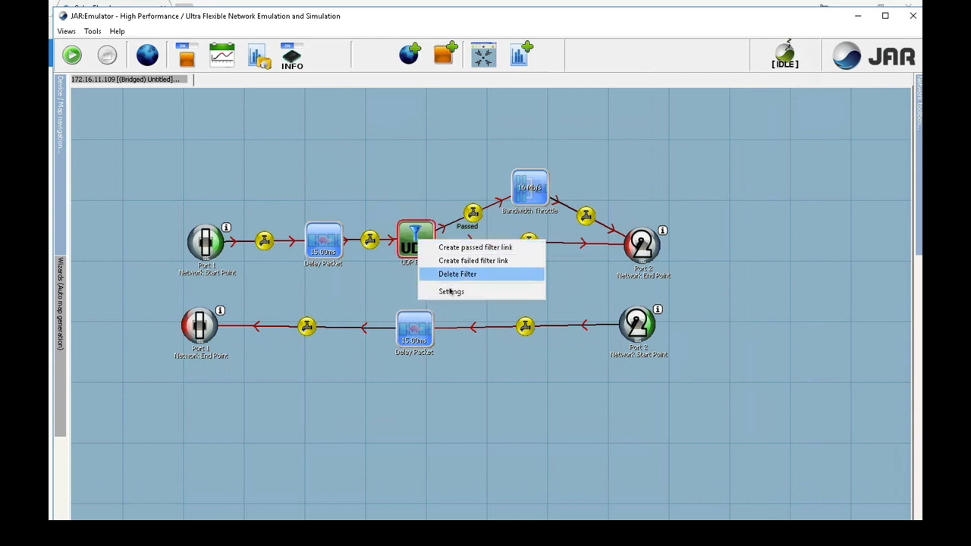
{"action": "left_click", "coordinate": [451, 291]}
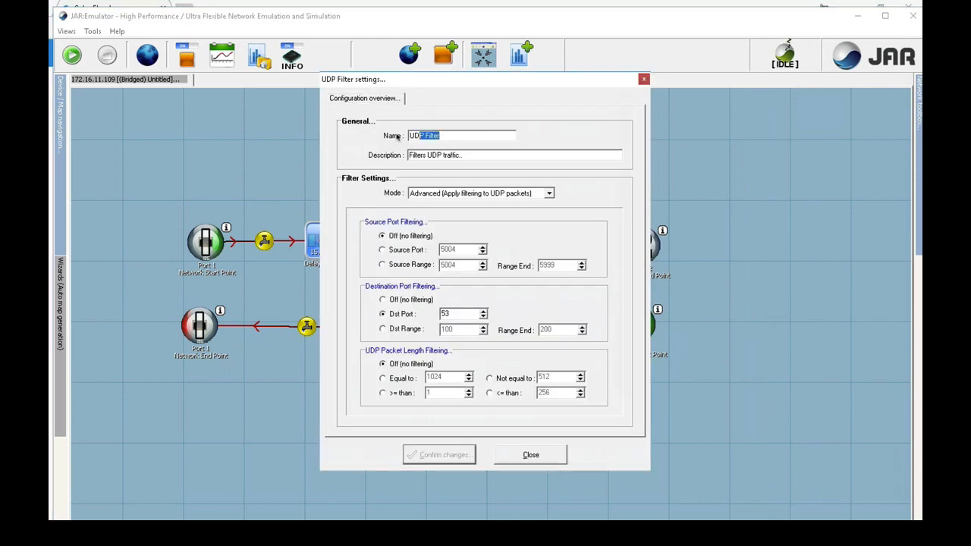
{"action": "triple_click", "coordinate": [461, 135]}
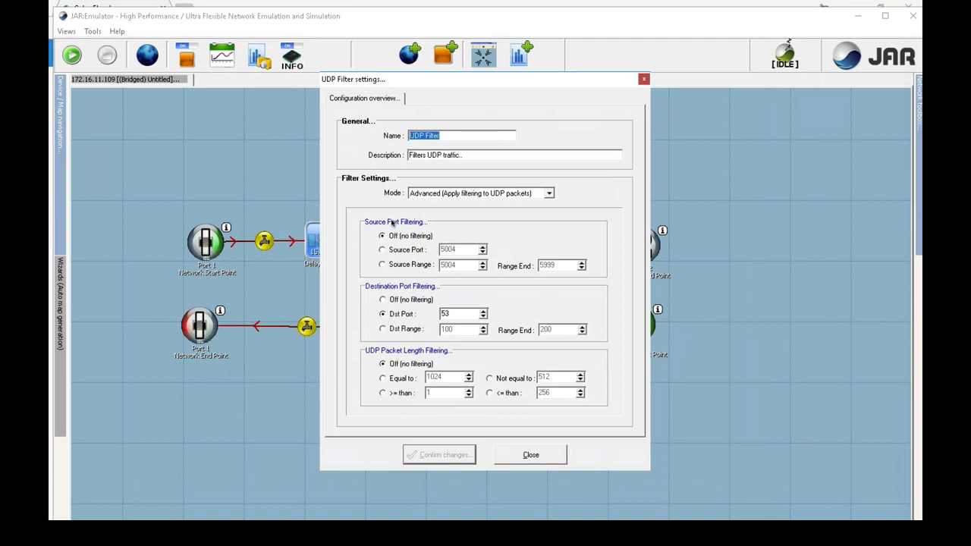
{"action": "type", "text": "DS"}
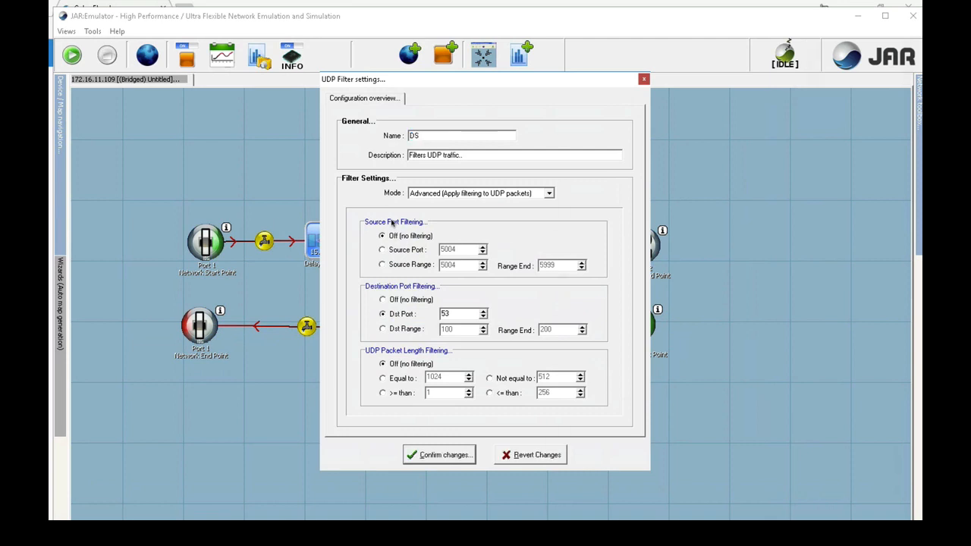
{"action": "type", "text": "DNS Fi"}
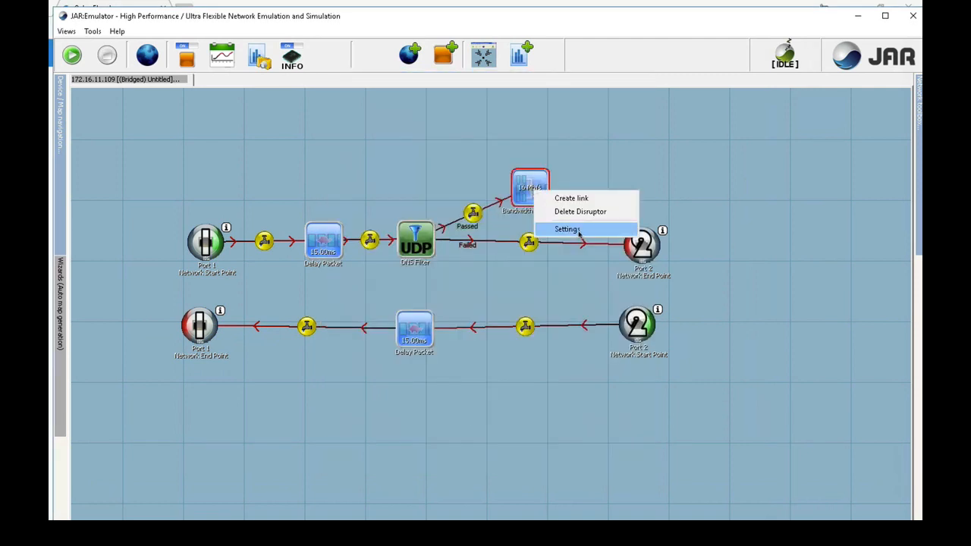
Rename the 16 Mbps bandwidth throttle to 'DNS Throttle' and include Ethernet framing
{"action": "left_click", "coordinate": [566, 229]}
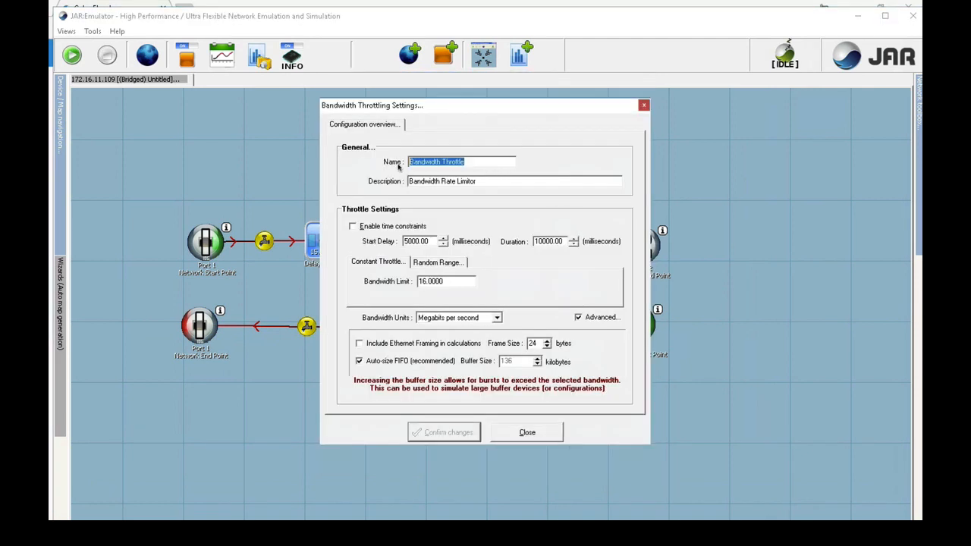
{"action": "type", "text": "DNS T"}
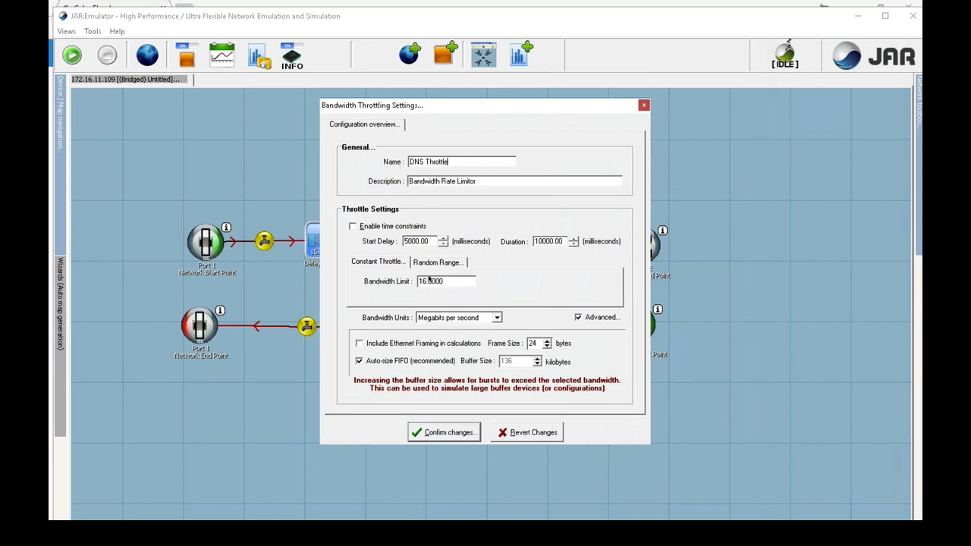
{"action": "left_click", "coordinate": [359, 343]}
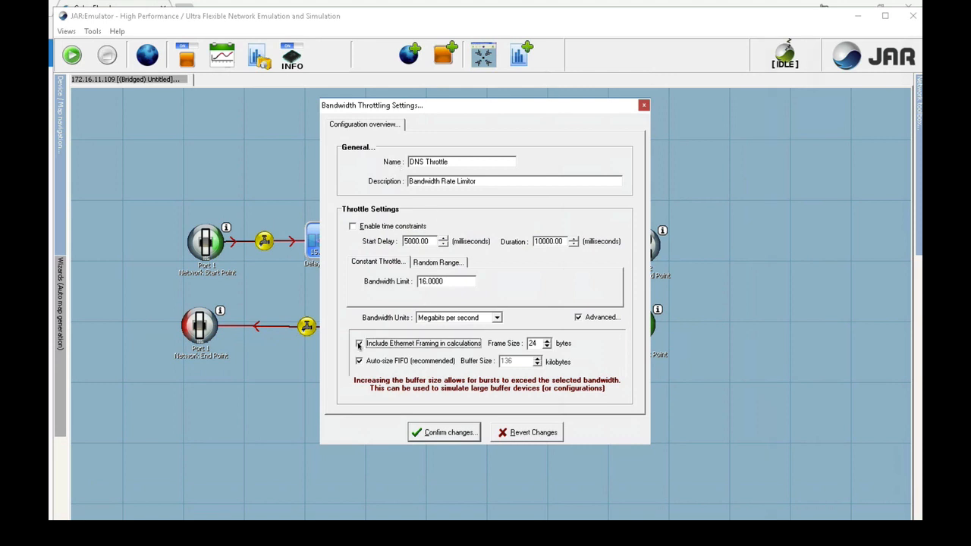
{"action": "left_click", "coordinate": [444, 432]}
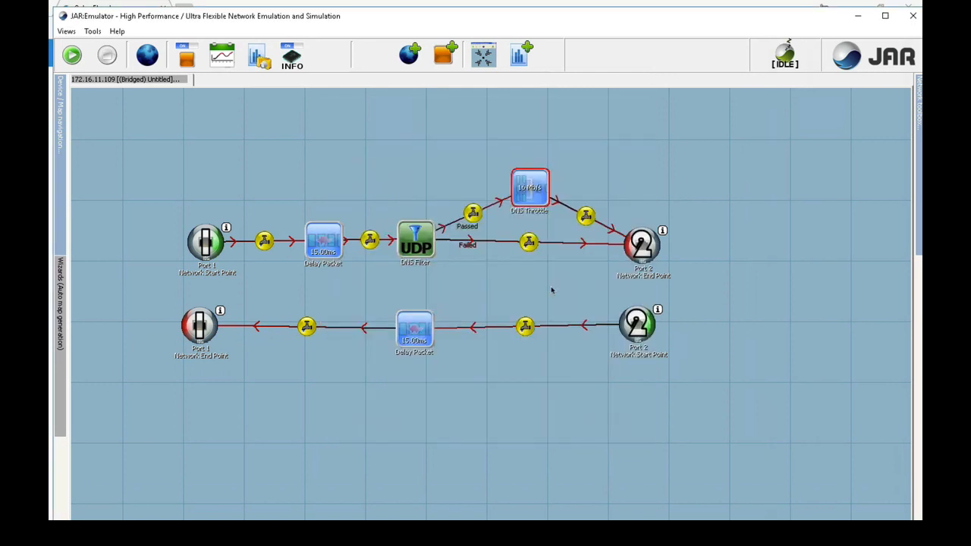
Add a Wireshark tap named 'DNS Wireshark' on the DNS Throttle's output link
{"action": "right_click", "coordinate": [585, 216]}
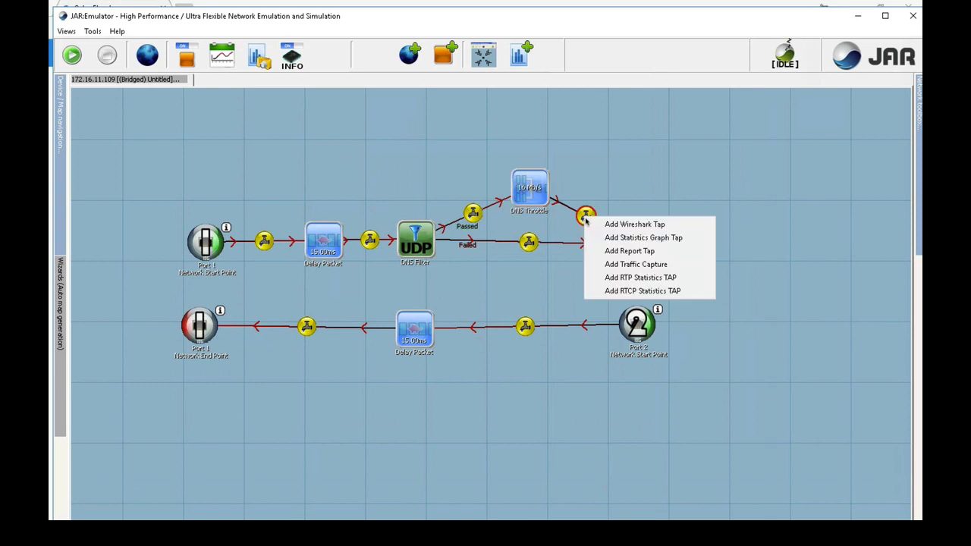
{"action": "mouse_move", "coordinate": [634, 223]}
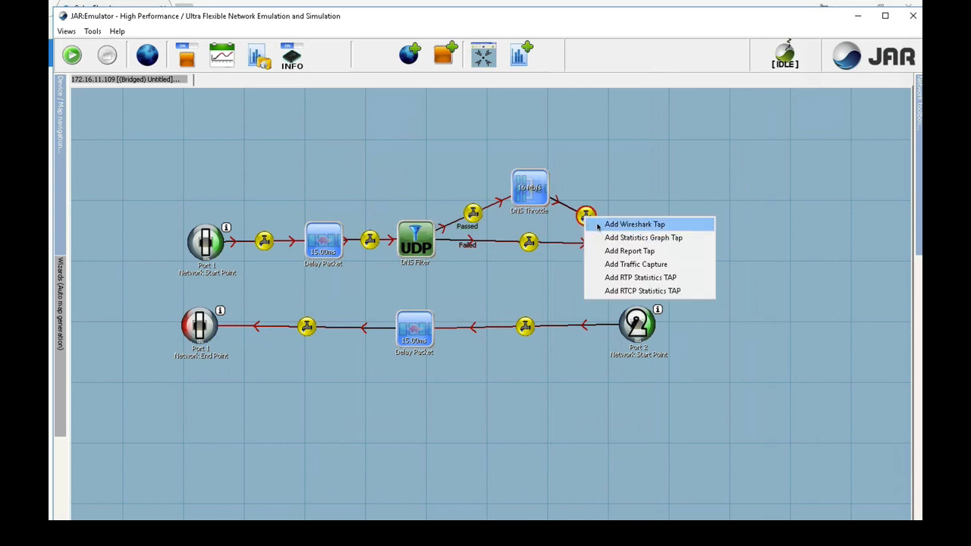
{"action": "left_click", "coordinate": [634, 223]}
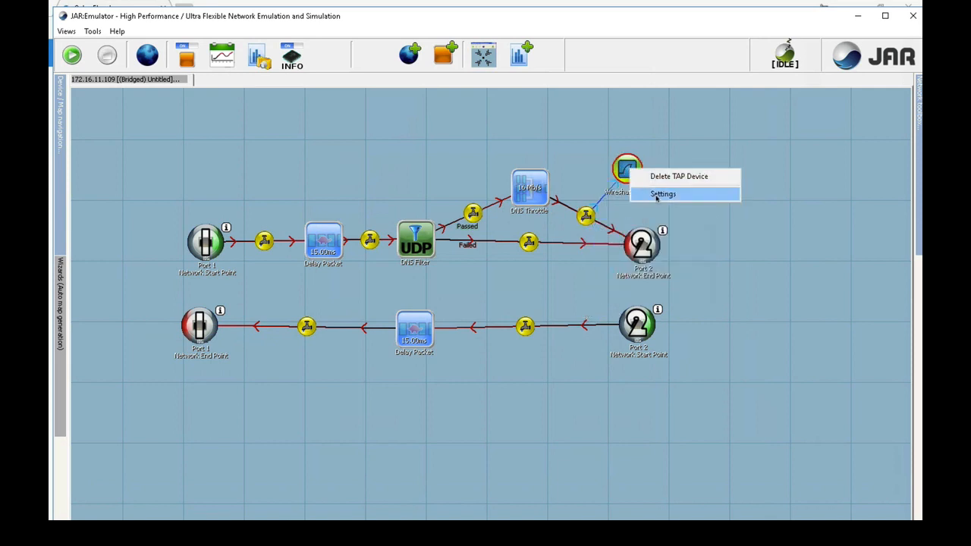
{"action": "left_click", "coordinate": [663, 193]}
{"action": "type", "text": "DNS"}
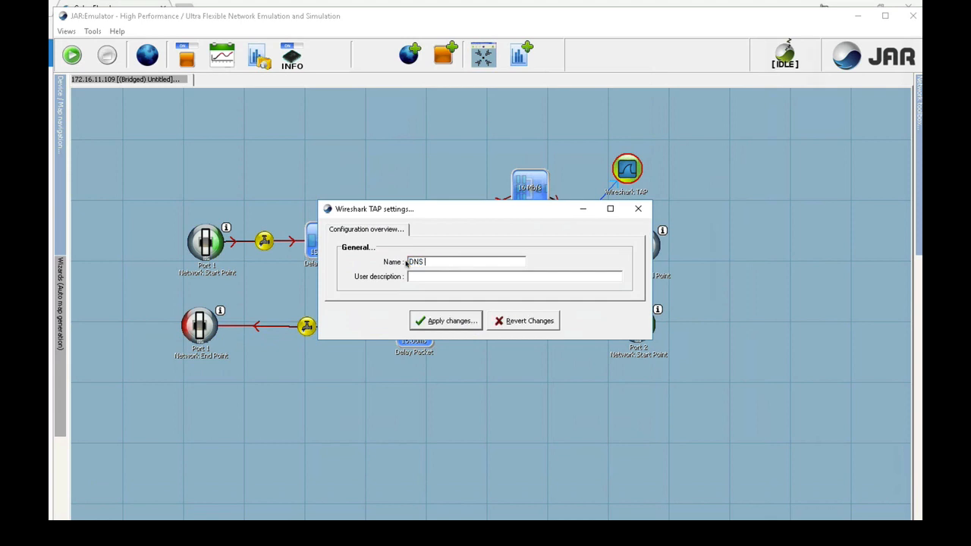
{"action": "type", "text": "Wires"}
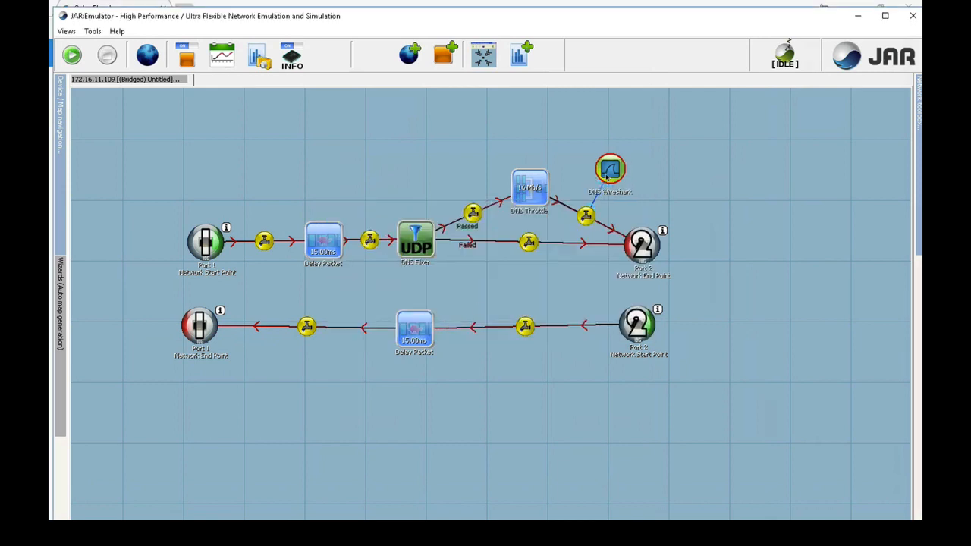
Add a 'DNS Graph' statistics tap after DNS Throttle, measuring bandwidth in Mbps
{"action": "right_click", "coordinate": [586, 216]}
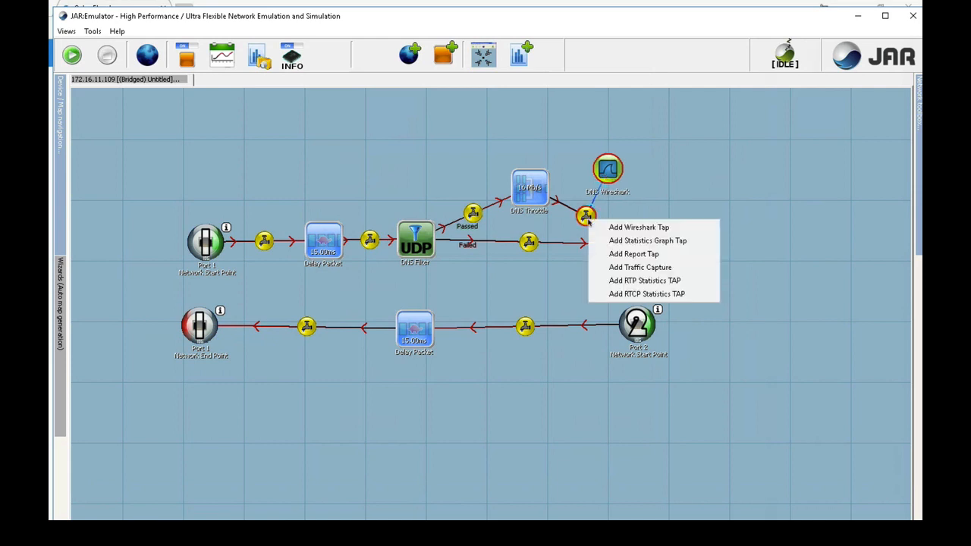
{"action": "left_click", "coordinate": [647, 241]}
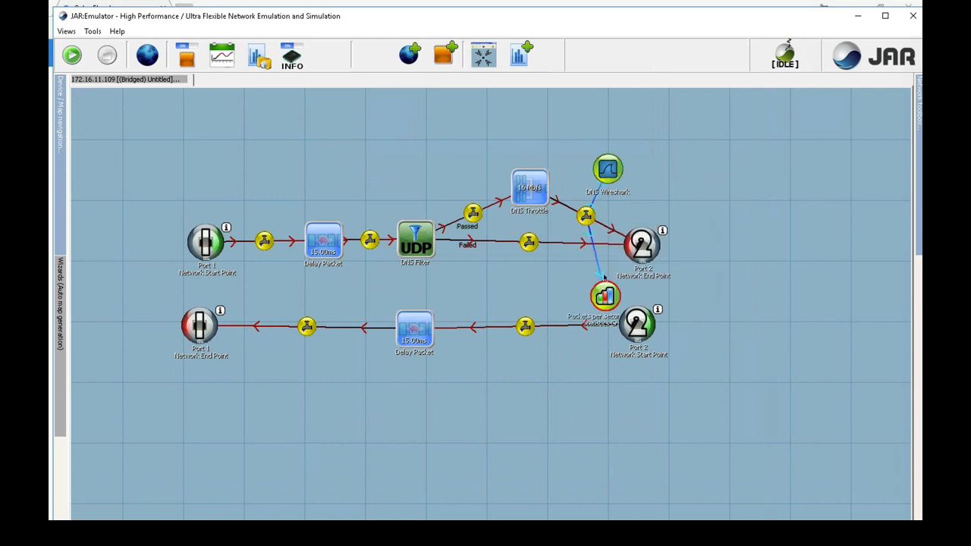
{"action": "right_click", "coordinate": [667, 187]}
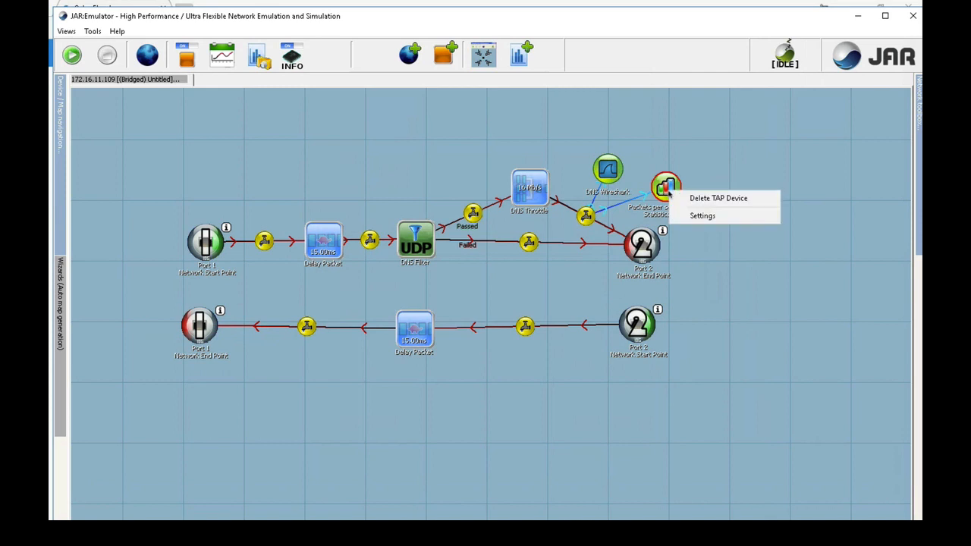
{"action": "left_click", "coordinate": [702, 215]}
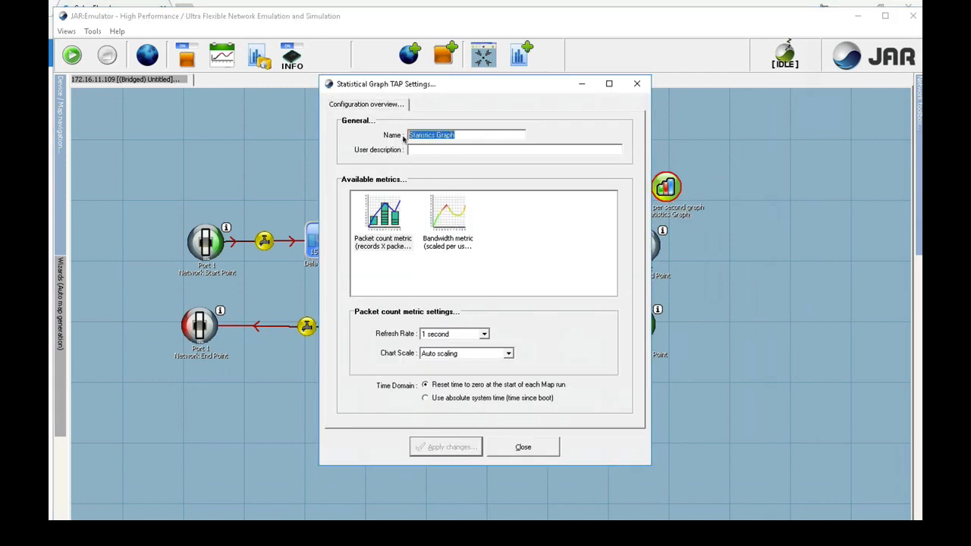
{"action": "type", "text": "DNS G"}
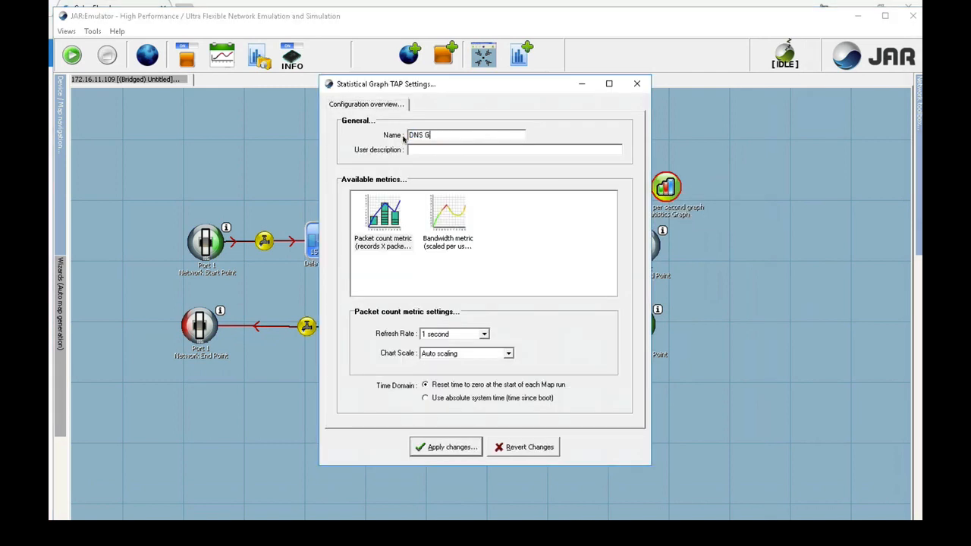
{"action": "type", "text": "raph"}
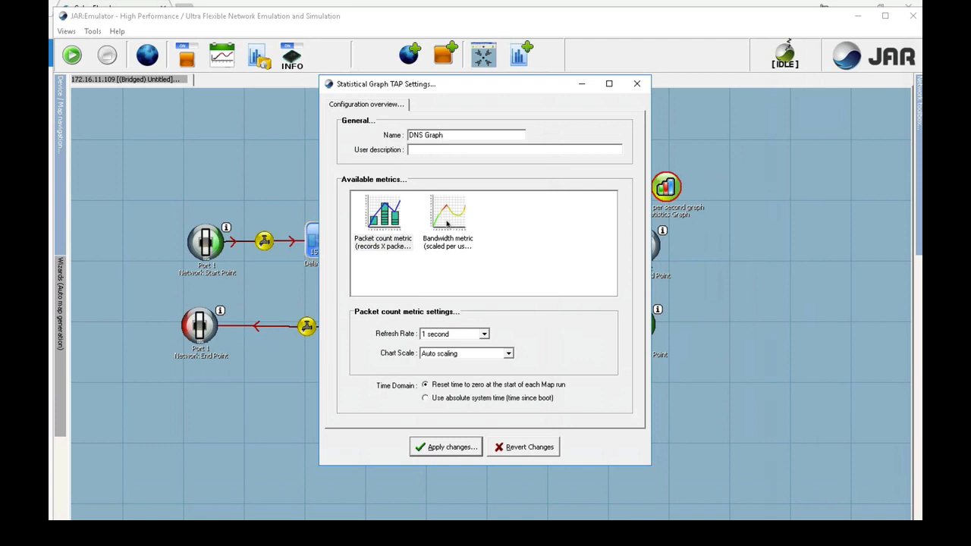
{"action": "left_click", "coordinate": [448, 216]}
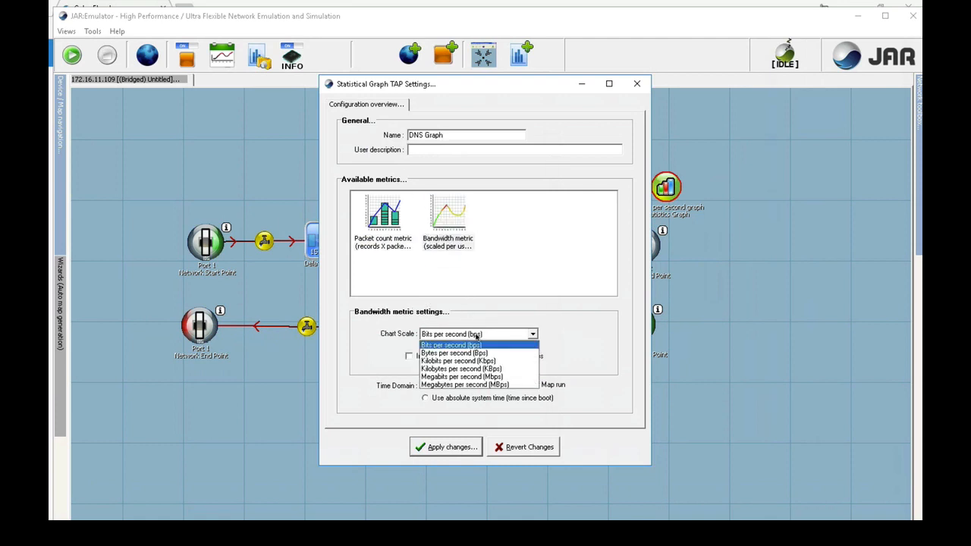
{"action": "left_click", "coordinate": [461, 377]}
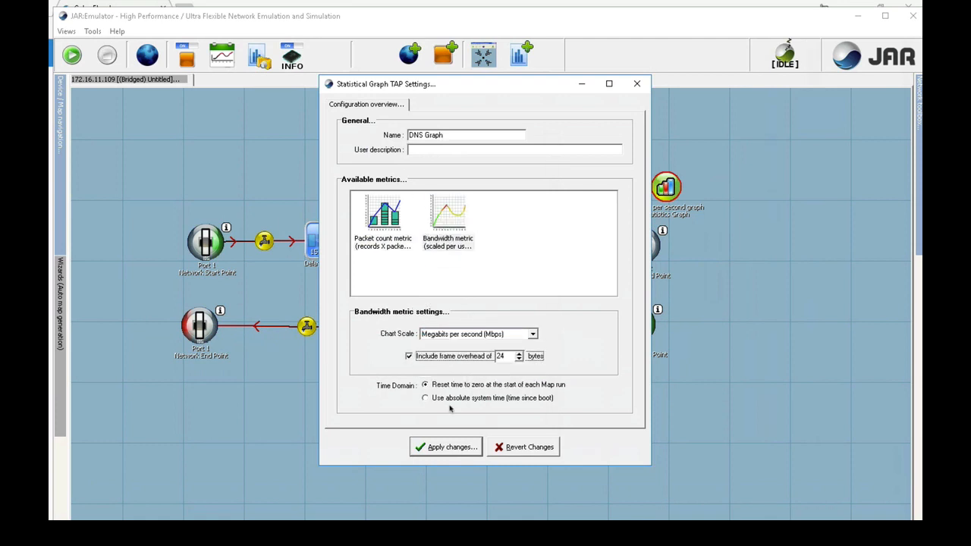
{"action": "left_click", "coordinate": [445, 446]}
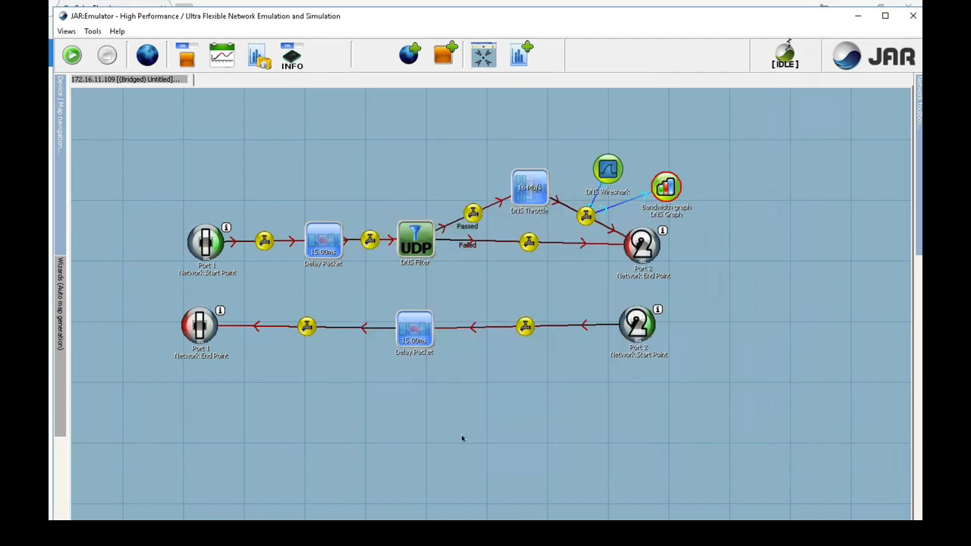
Add an 'HTTP UP' statistics tap on the Failed link, scaled in MBps
{"action": "right_click", "coordinate": [529, 241]}
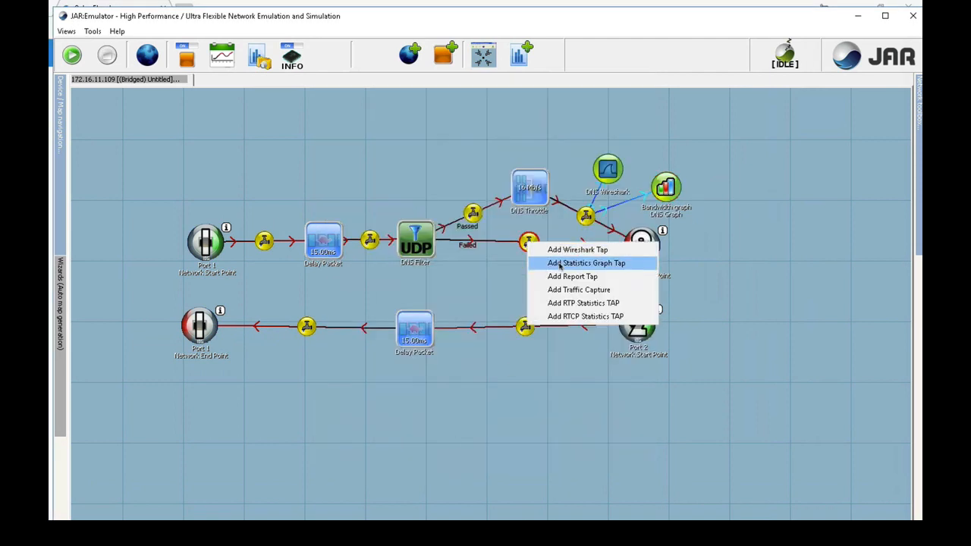
{"action": "left_click", "coordinate": [585, 262]}
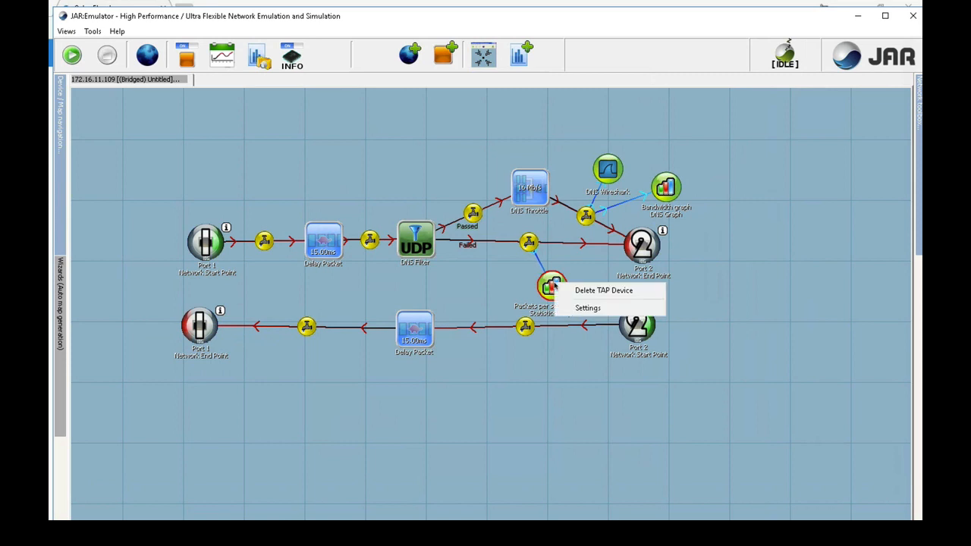
{"action": "left_click", "coordinate": [588, 308]}
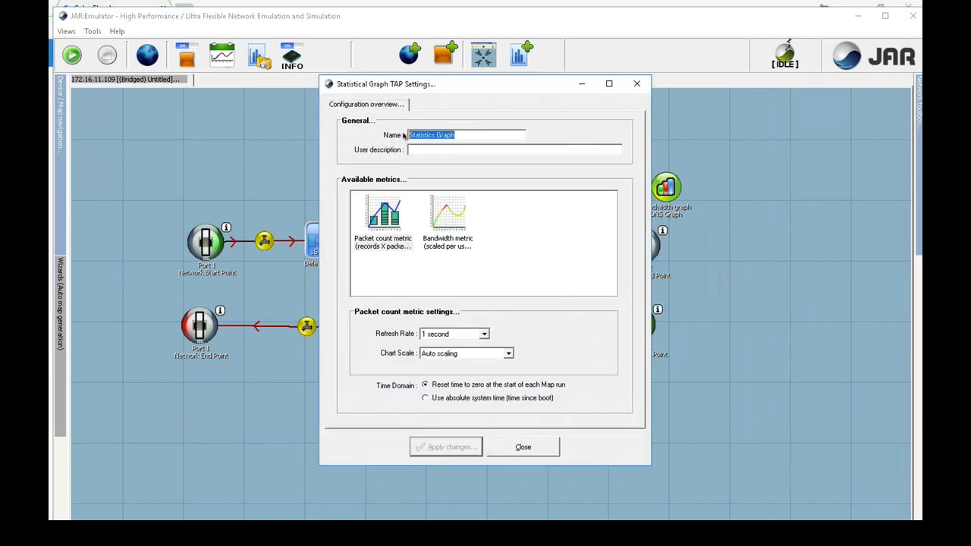
{"action": "type", "text": "HTTP UP"}
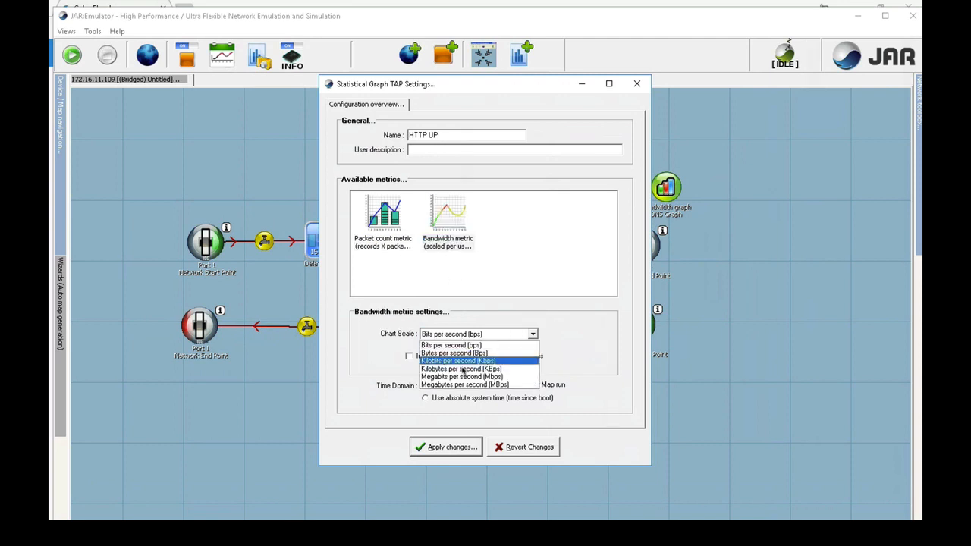
{"action": "left_click", "coordinate": [463, 385]}
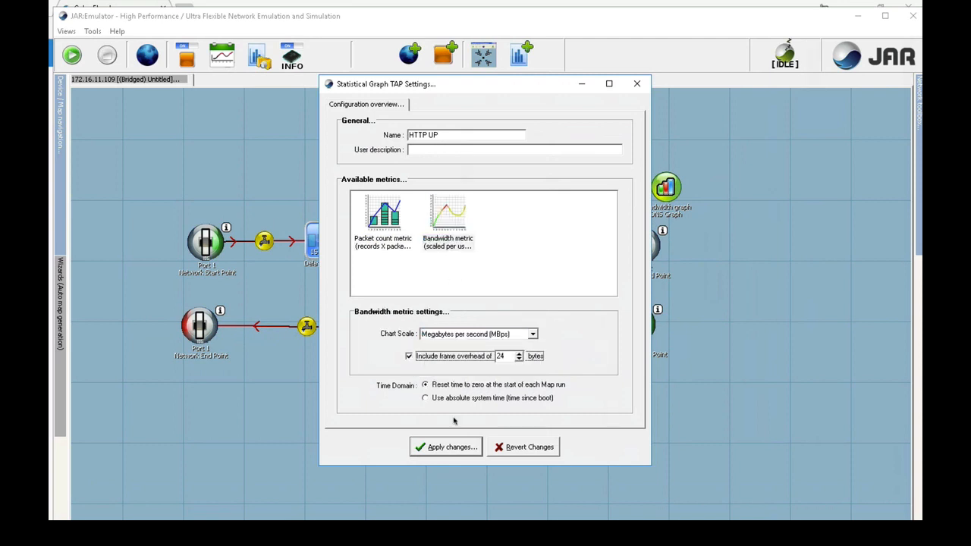
{"action": "left_click", "coordinate": [445, 447]}
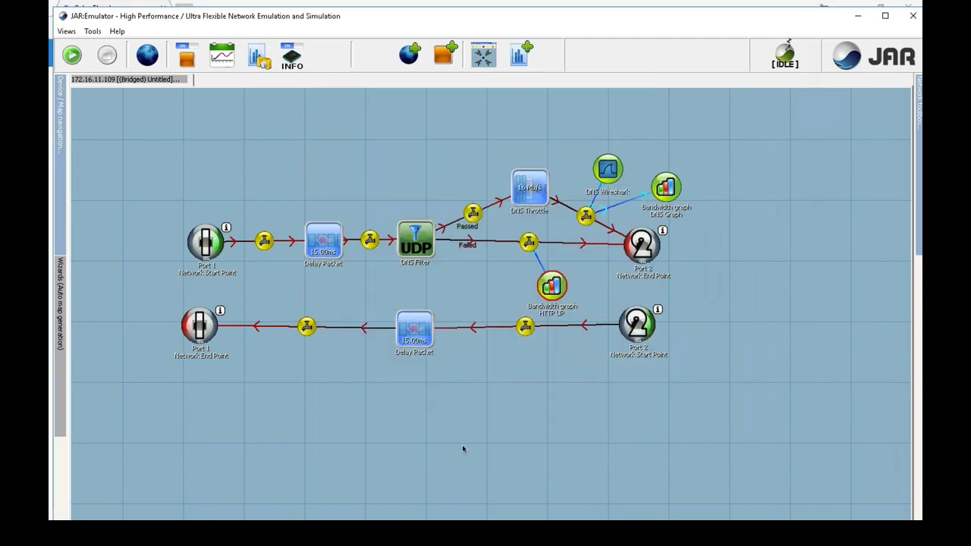
Add an 'HTTP Down' bandwidth graph tap on the return link into Port 1
{"action": "right_click", "coordinate": [305, 326]}
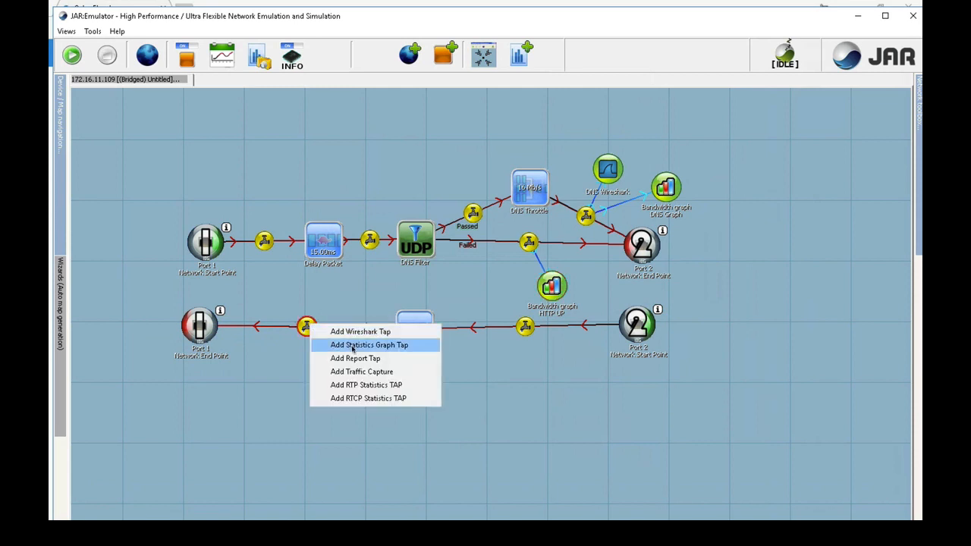
{"action": "left_click", "coordinate": [370, 345]}
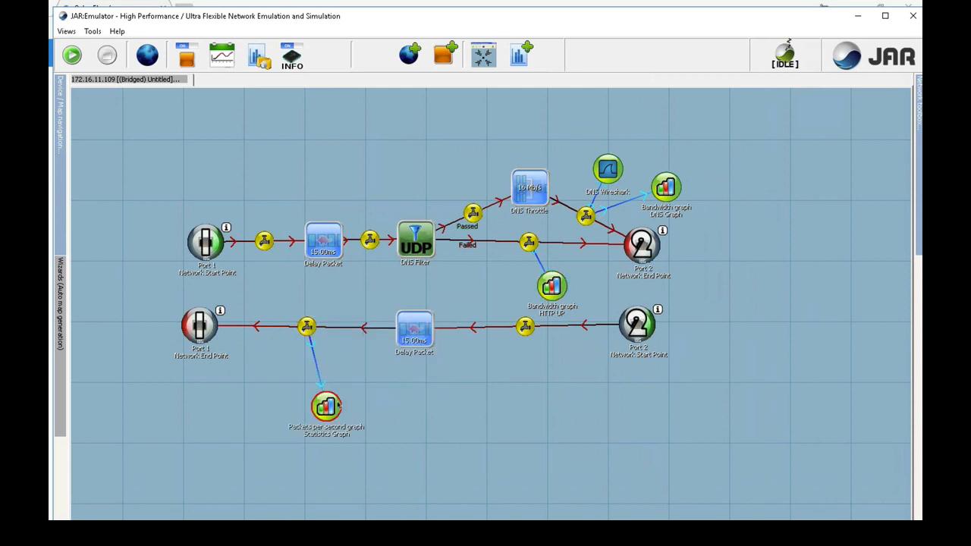
{"action": "double_click", "coordinate": [326, 405]}
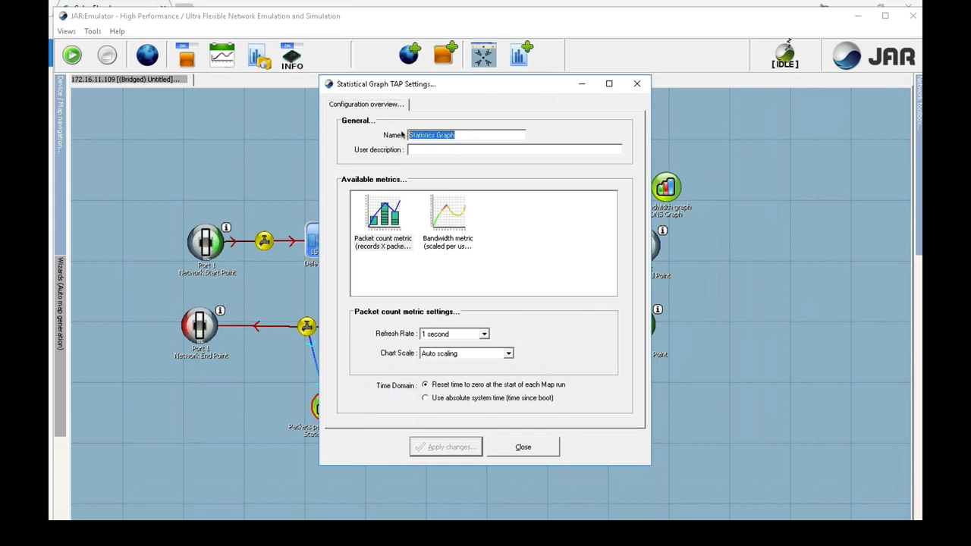
{"action": "type", "text": "HTTP Down"}
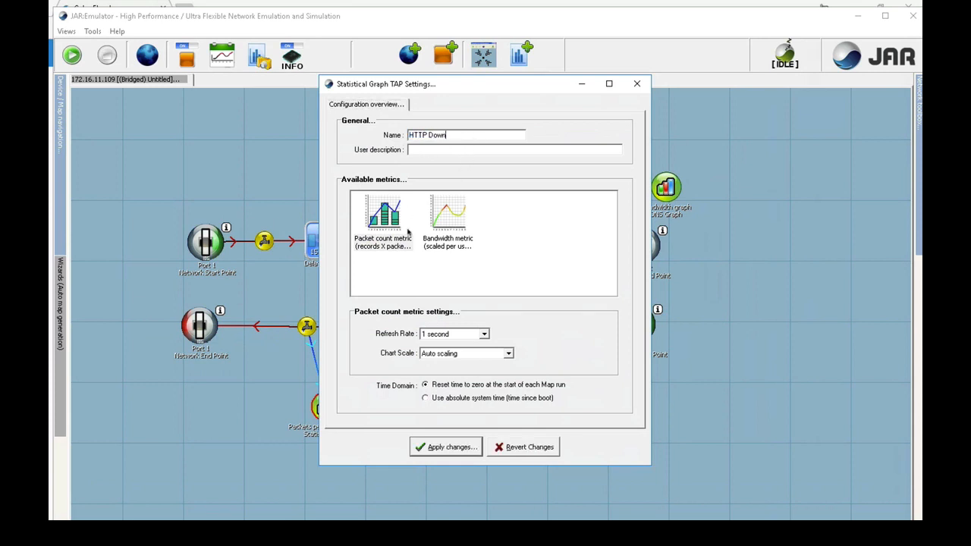
{"action": "left_click", "coordinate": [448, 216]}
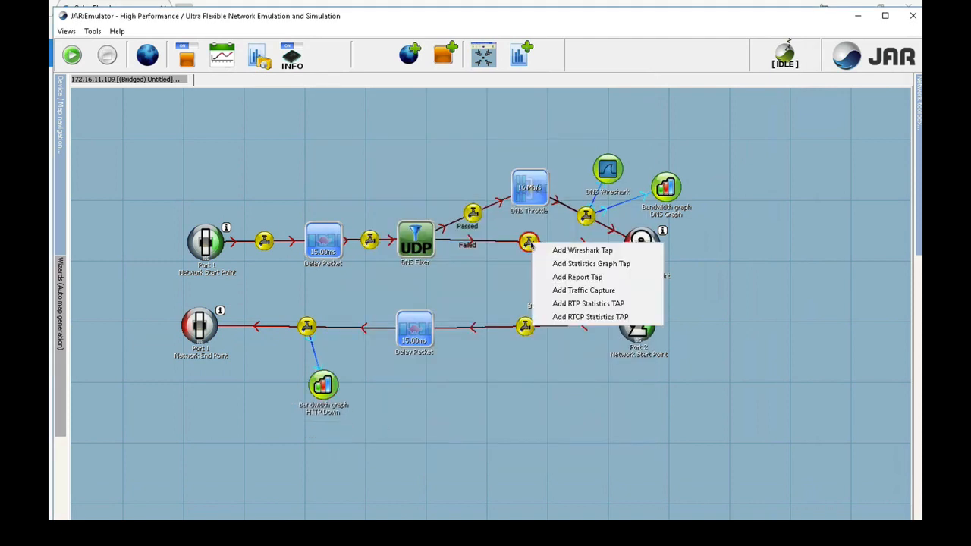
{"action": "mouse_move", "coordinate": [543, 256]}
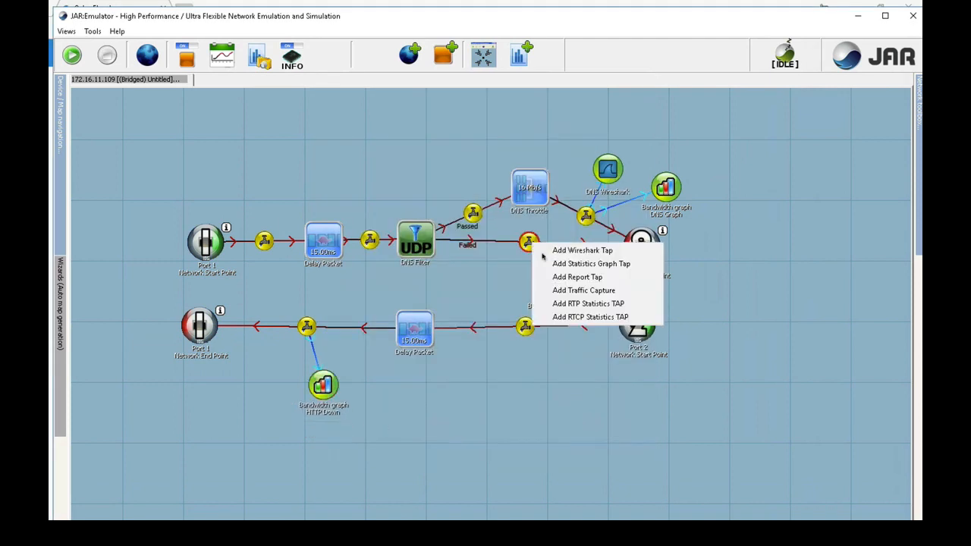
Set the capture tap's filename to DDoS_HTTP_Up and its name to 'HTTP UP'
{"action": "left_click", "coordinate": [583, 290]}
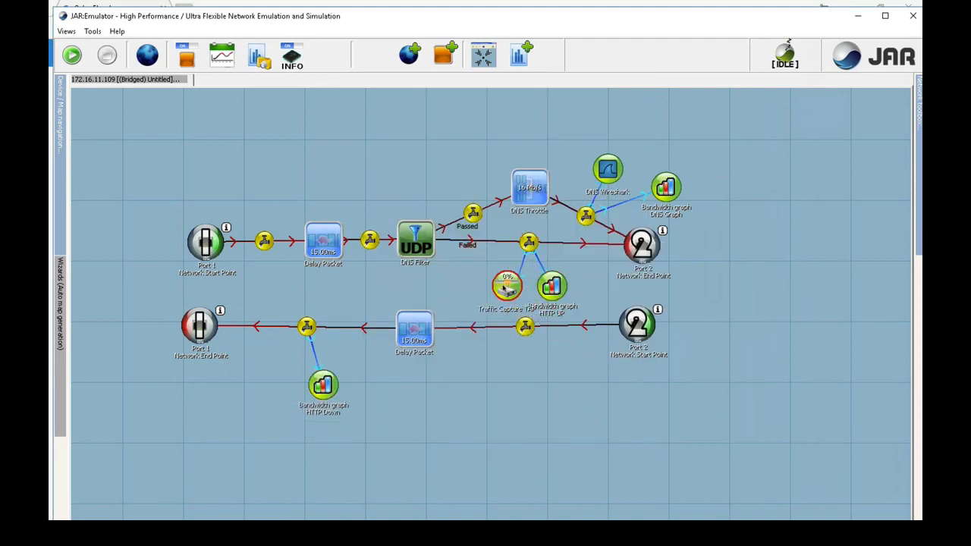
{"action": "double_click", "coordinate": [506, 286]}
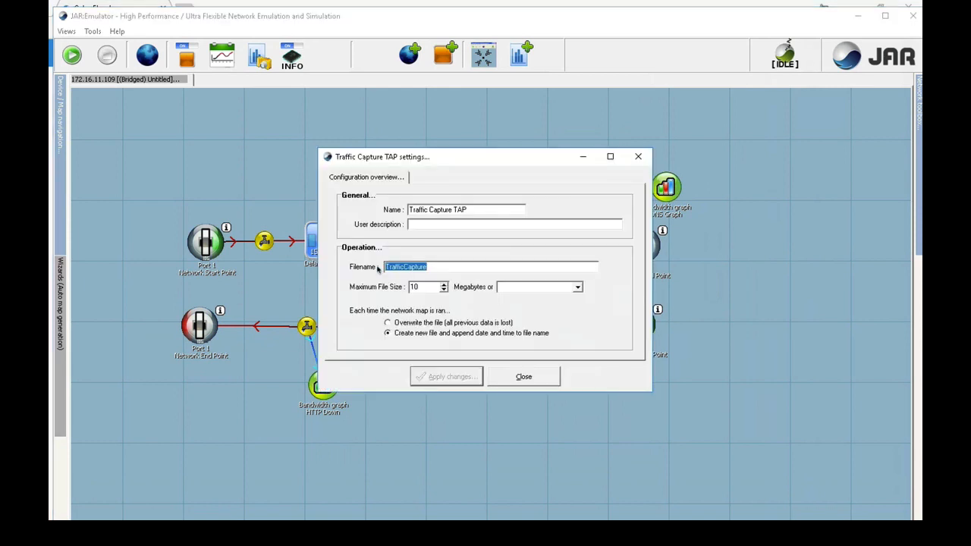
{"action": "type", "text": "DDoS_H"}
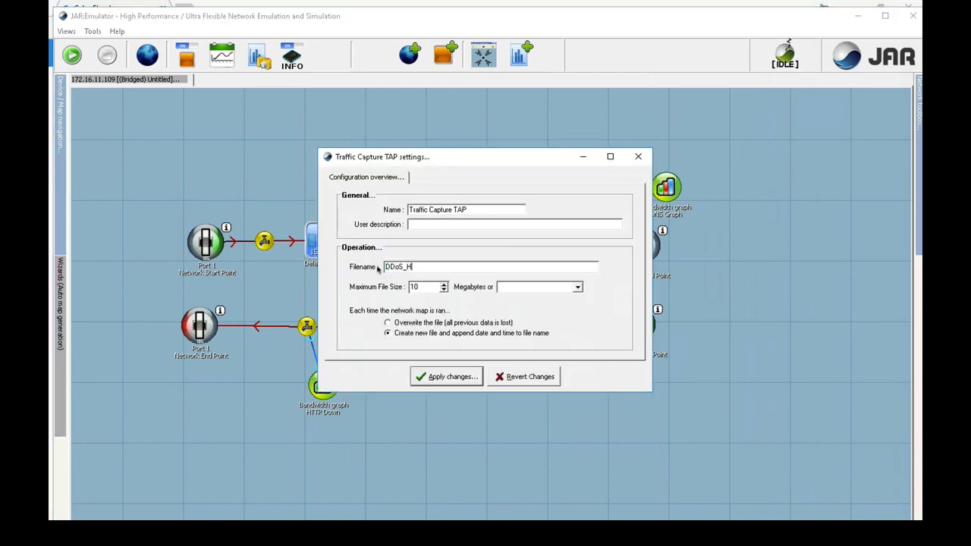
{"action": "type", "text": "TTP_Up"}
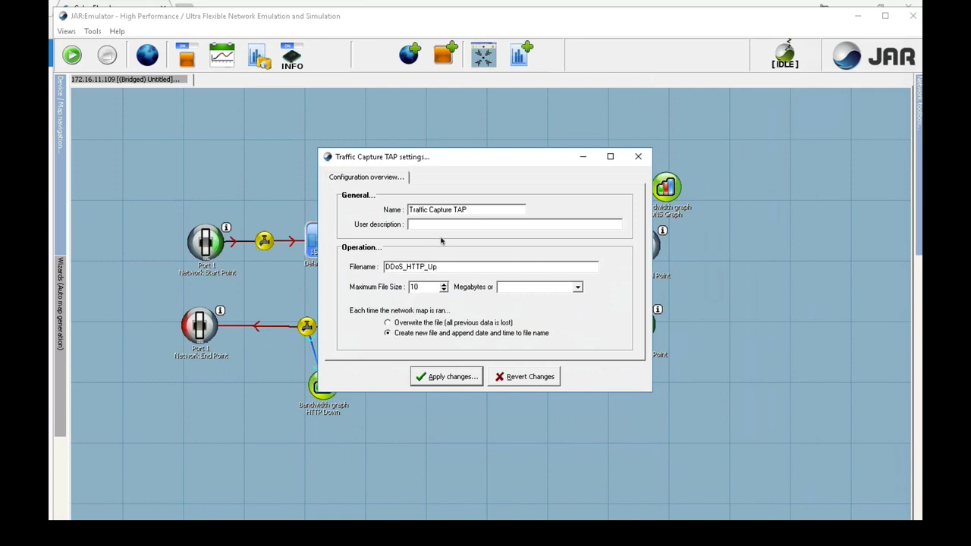
{"action": "triple_click", "coordinate": [466, 209]}
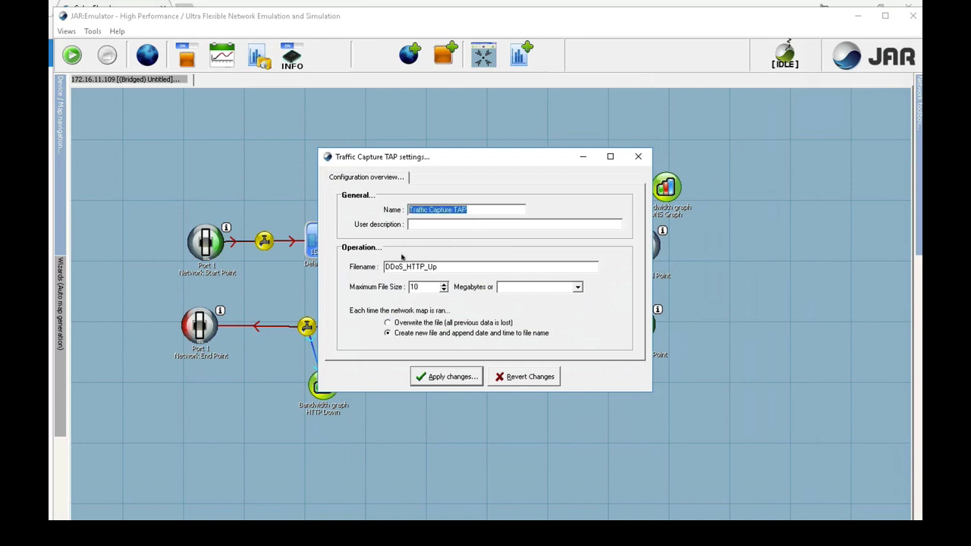
{"action": "type", "text": "HTTP UP"}
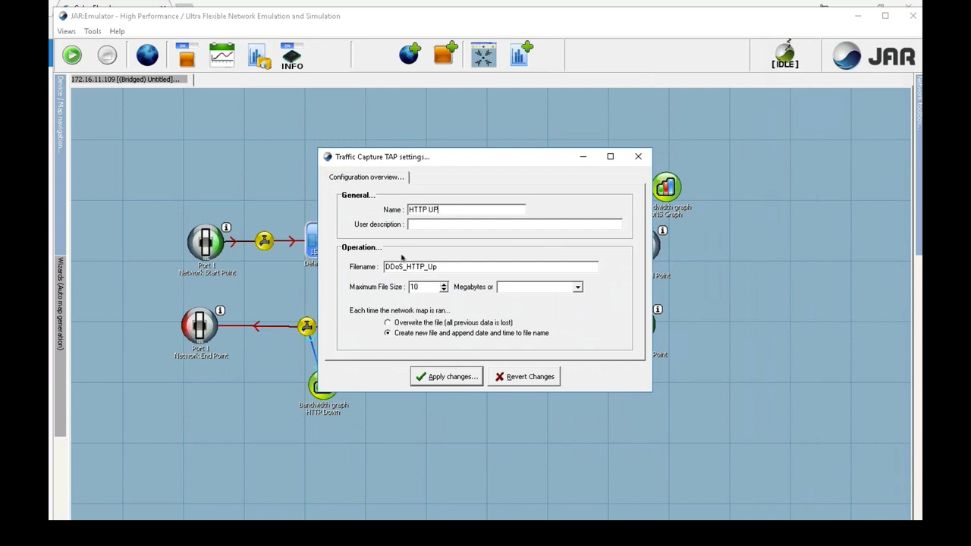
{"action": "left_click", "coordinate": [446, 376]}
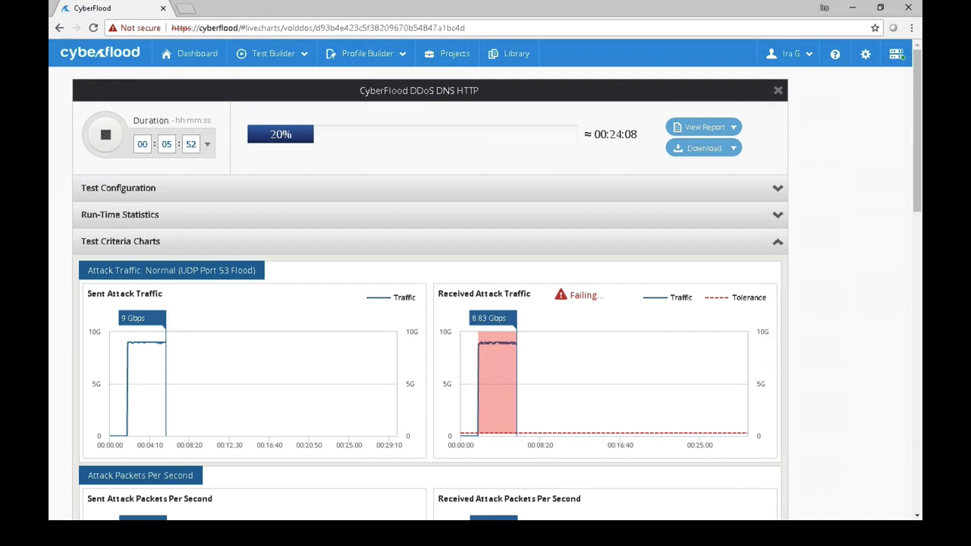
Scroll through CyberFlood's Test Criteria Charts for attack and HTTP traffic
{"action": "scroll", "scroll_direction": "down", "scroll_amount": 3}
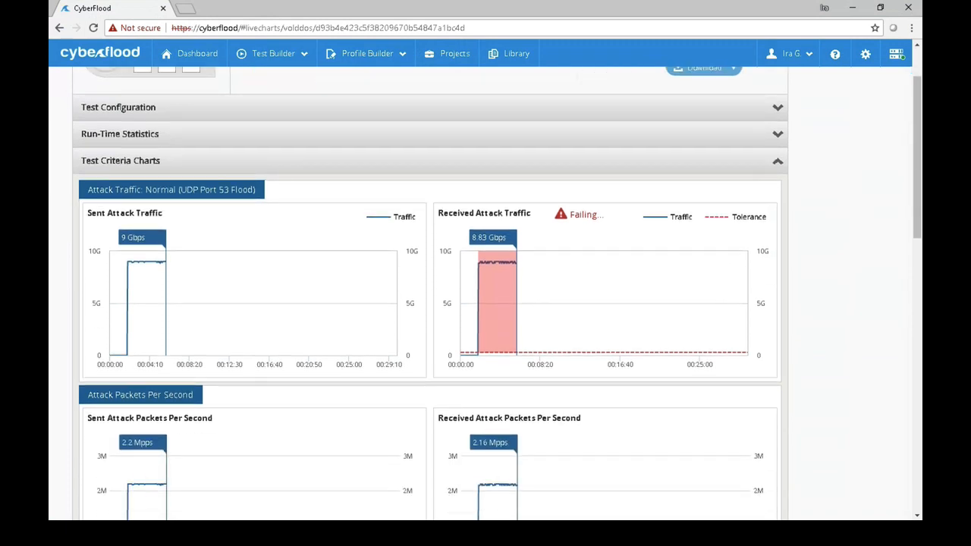
{"action": "mouse_move", "coordinate": [158, 261]}
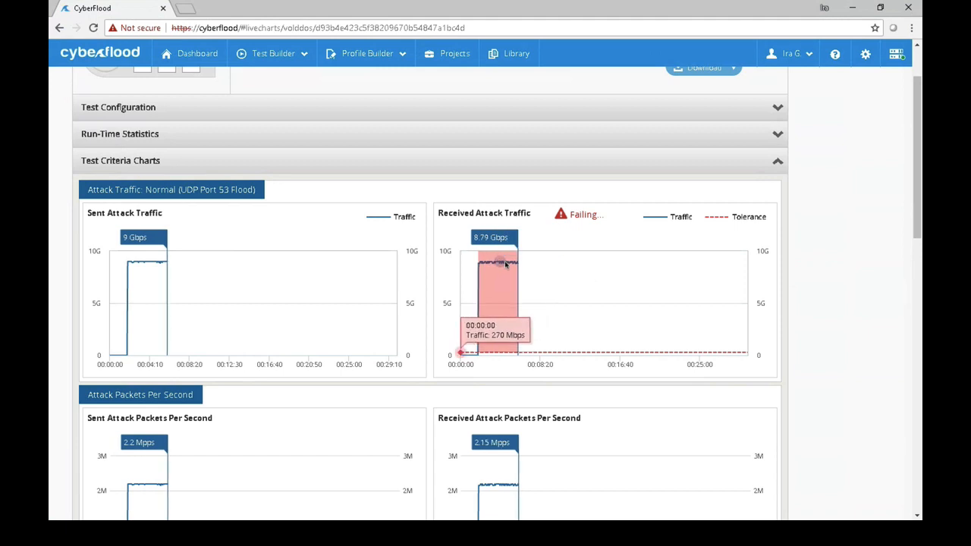
{"action": "scroll", "scroll_direction": "down", "scroll_amount": 3}
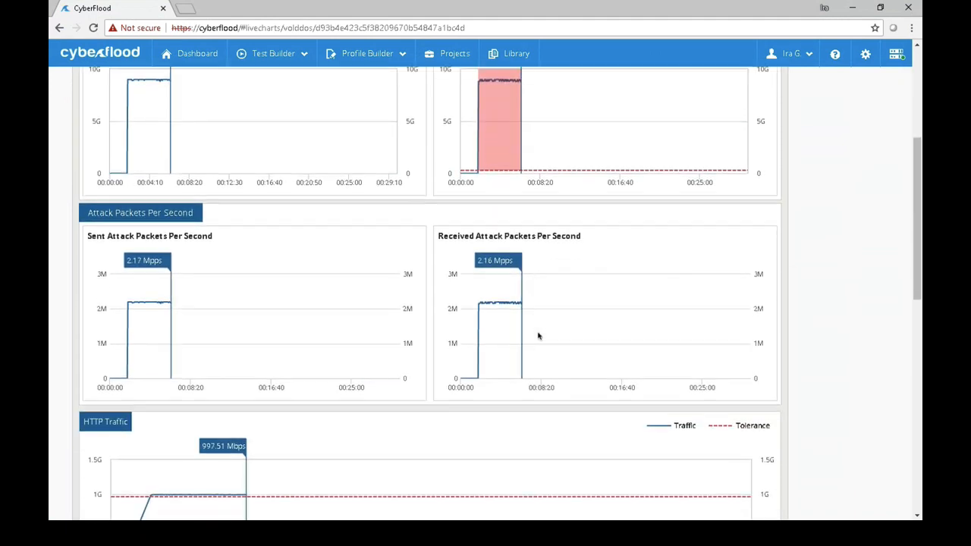
{"action": "scroll", "scroll_direction": "down", "scroll_amount": 3}
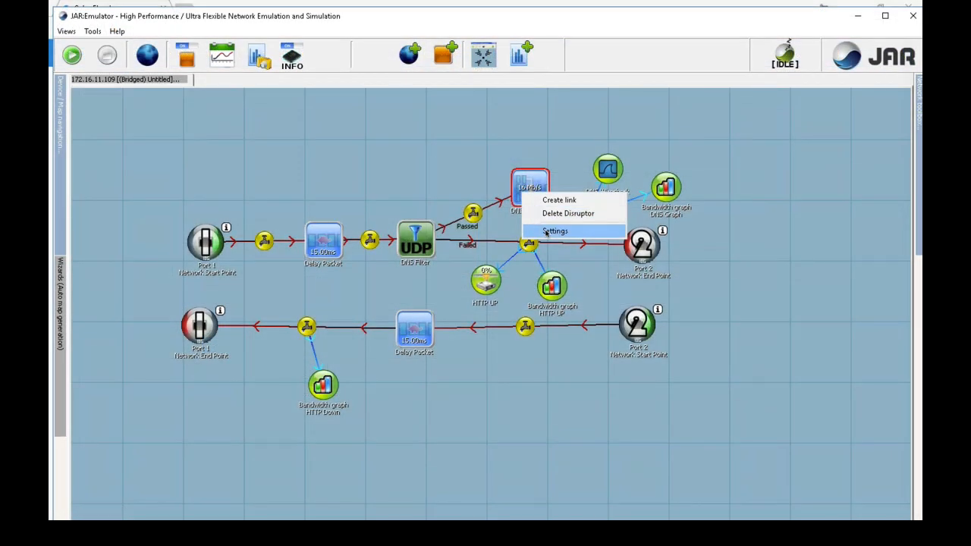
Limit DNS Throttle to 3 Mbps, then view the DNS Graph and HTTP UP graphs
{"action": "left_click", "coordinate": [555, 231]}
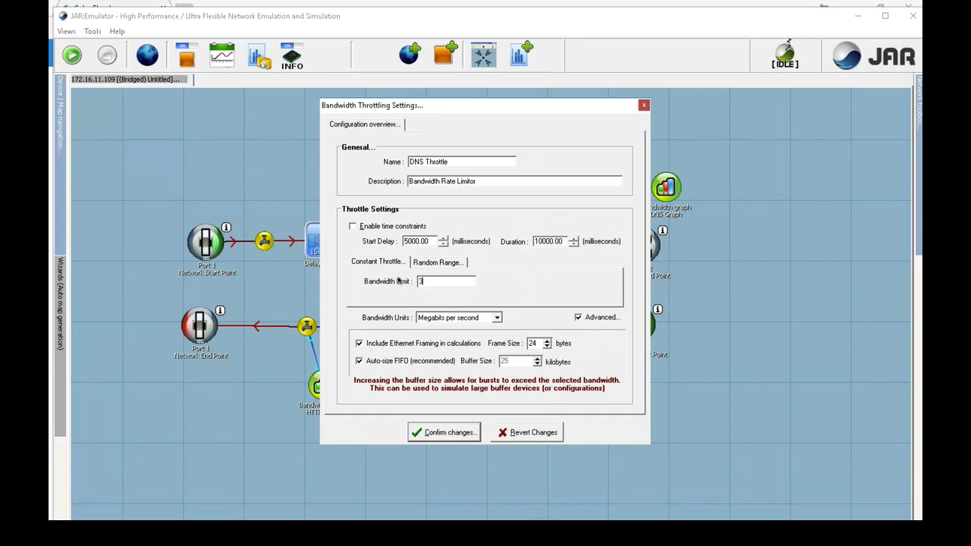
{"action": "left_click", "coordinate": [444, 433]}
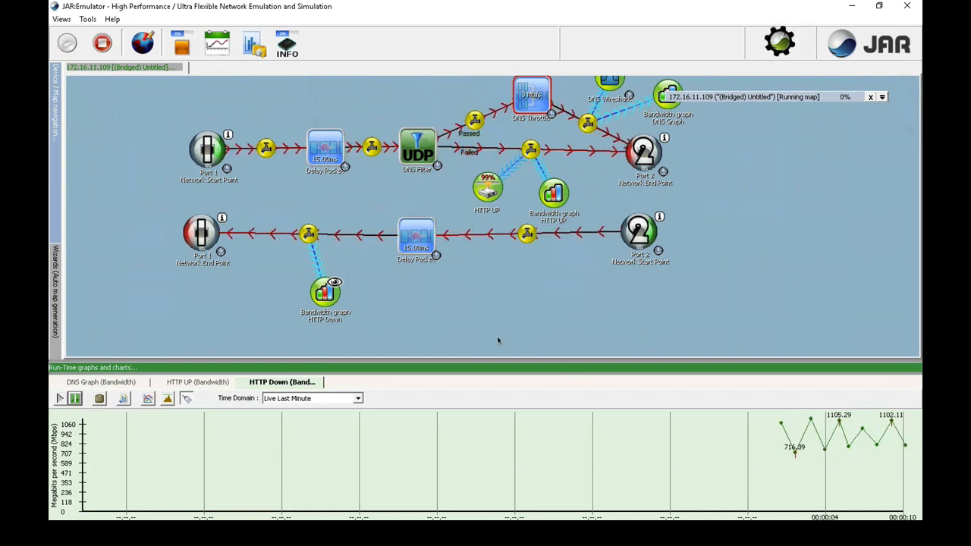
{"action": "left_click", "coordinate": [101, 382]}
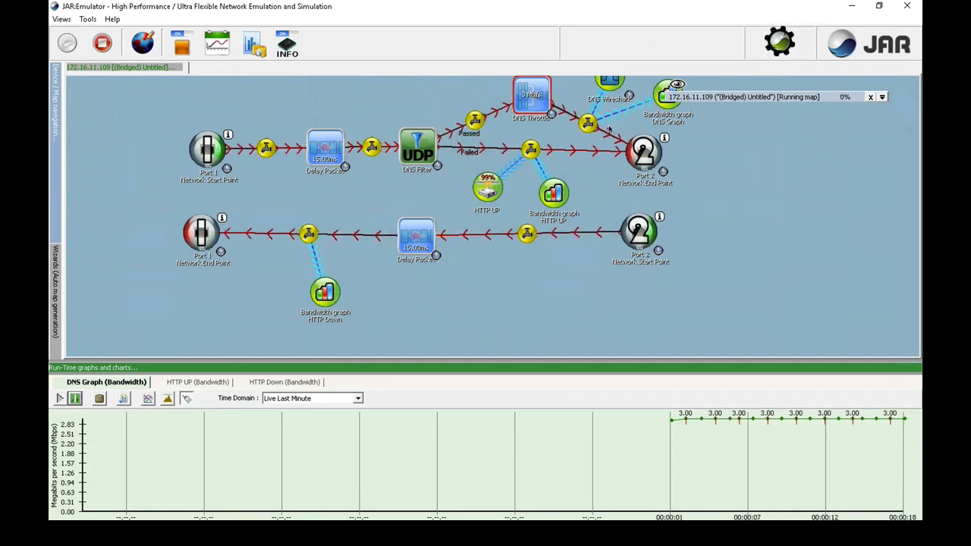
{"action": "left_click", "coordinate": [192, 381]}
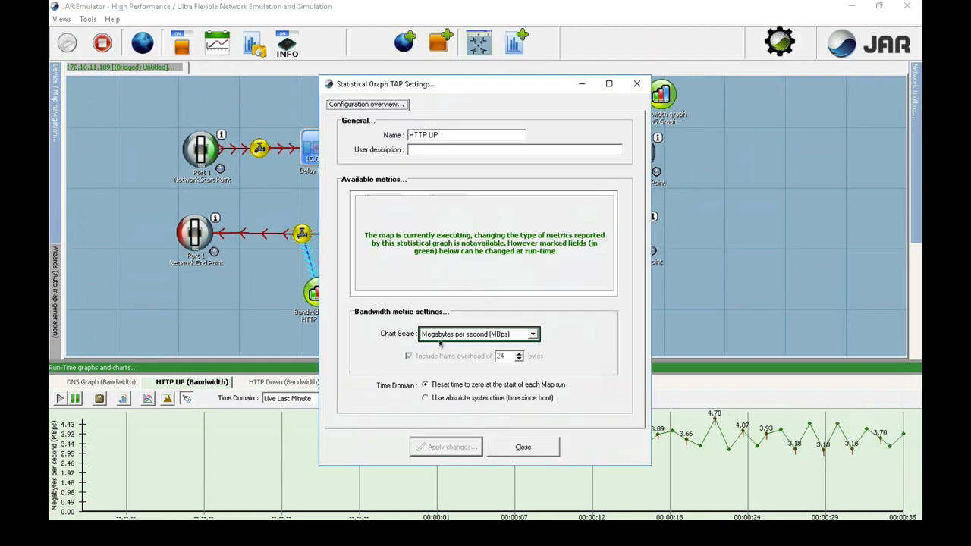
Switch the HTTP UP graph to megabits per second, then view the DNS Graph and another tab
{"action": "left_click", "coordinate": [532, 333]}
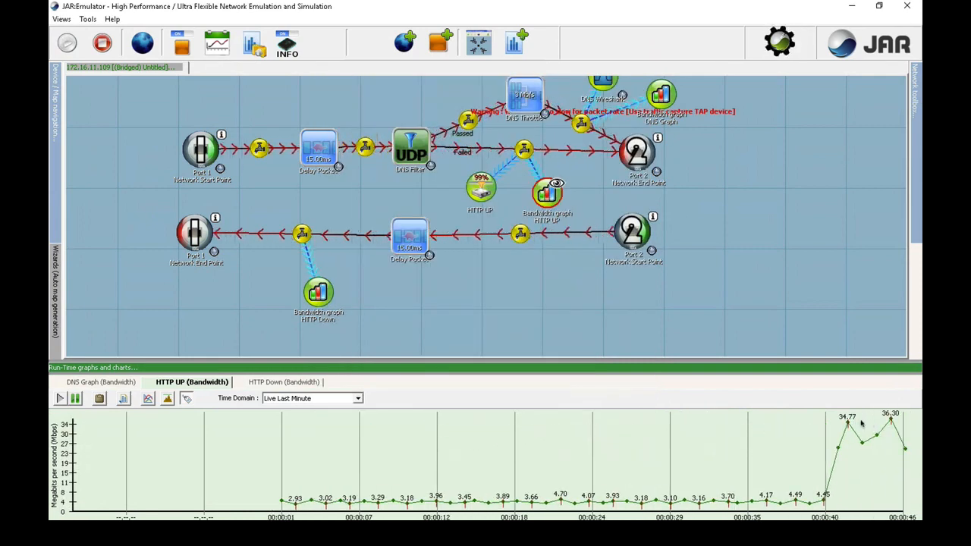
{"action": "left_click", "coordinate": [100, 382]}
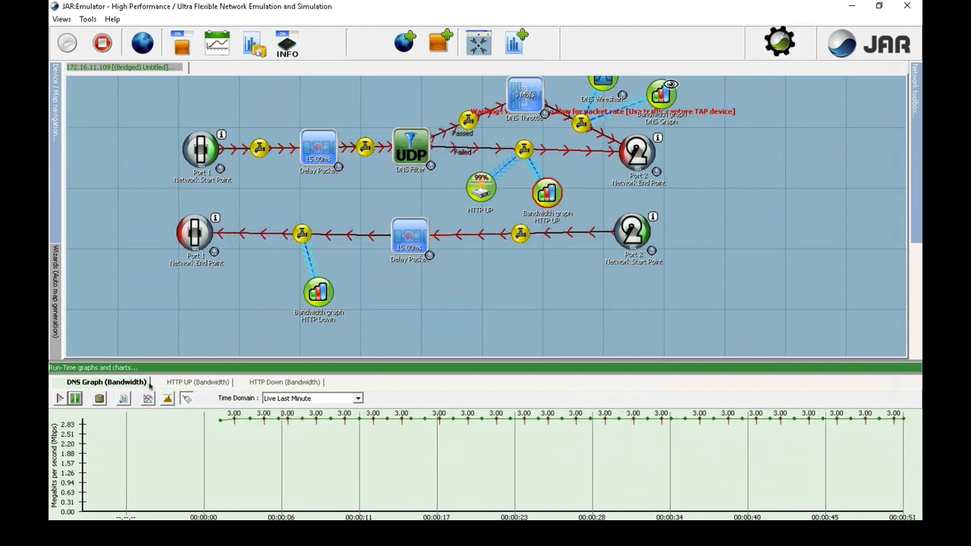
{"action": "left_click", "coordinate": [284, 381]}
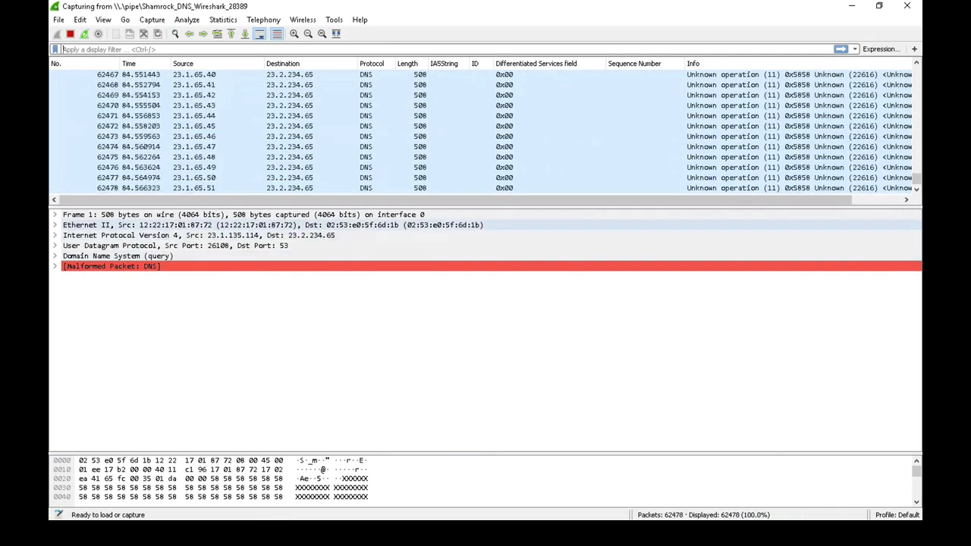
Close the Wireshark window showing the malformed DNS flood capture
{"action": "left_click", "coordinate": [906, 7]}
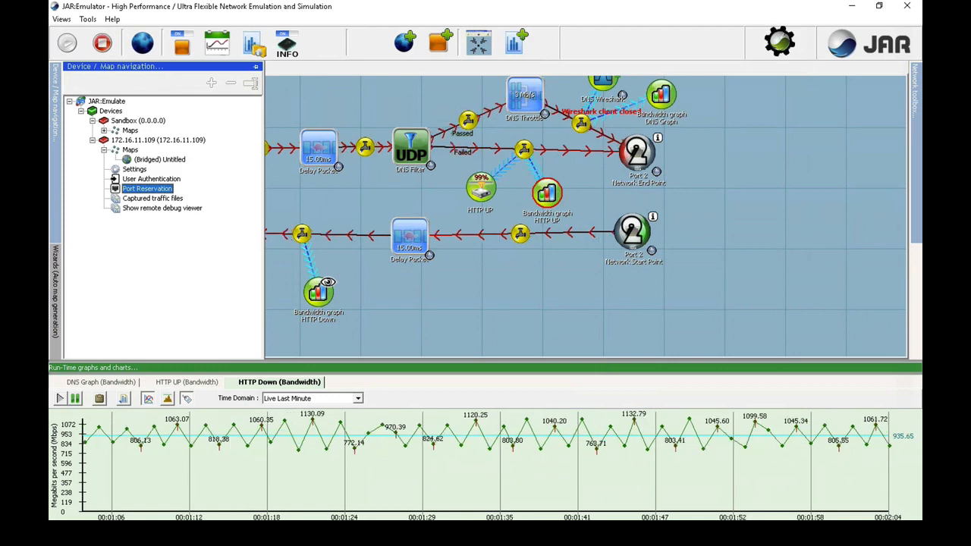
Open the device's Captured traffic files to load the DDoS_HTTP_Up capture in Wireshark
{"action": "left_click", "coordinate": [152, 198]}
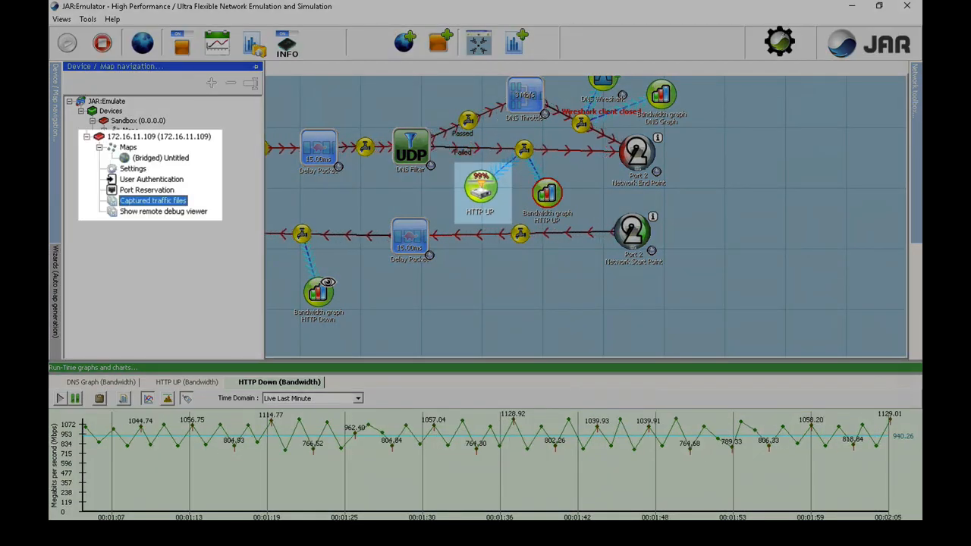
{"action": "double_click", "coordinate": [152, 200]}
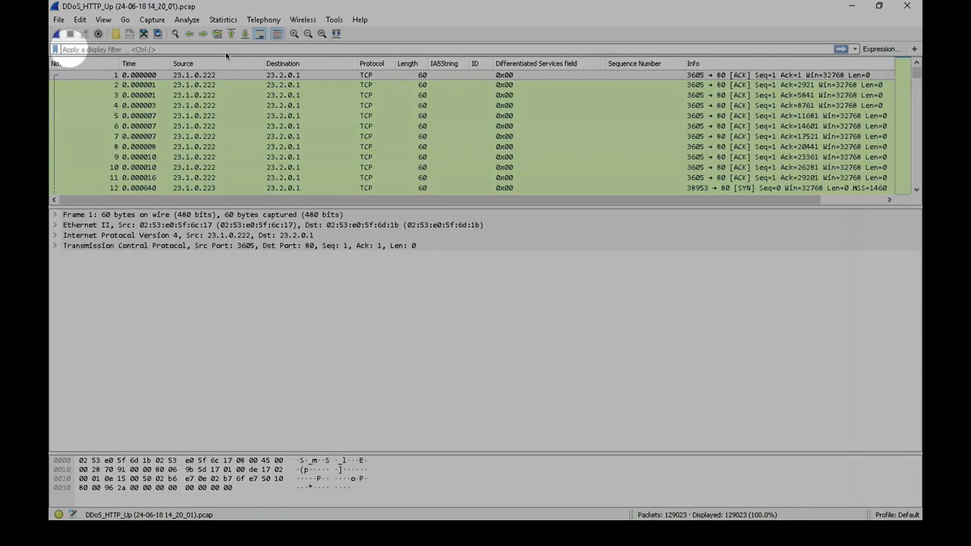
Filter the DDoS_HTTP_Up capture with the display filter 'http'
{"action": "type", "text": "https://cyberflood/#/livecharts/volddos/d93b4e423c5f38209670b54847a1bc4d"}
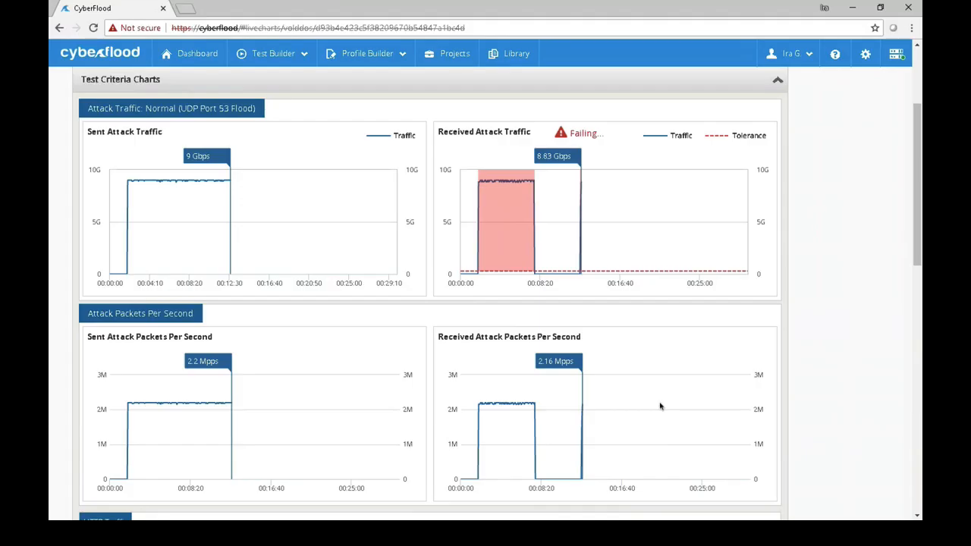
{"action": "mouse_move", "coordinate": [670, 375]}
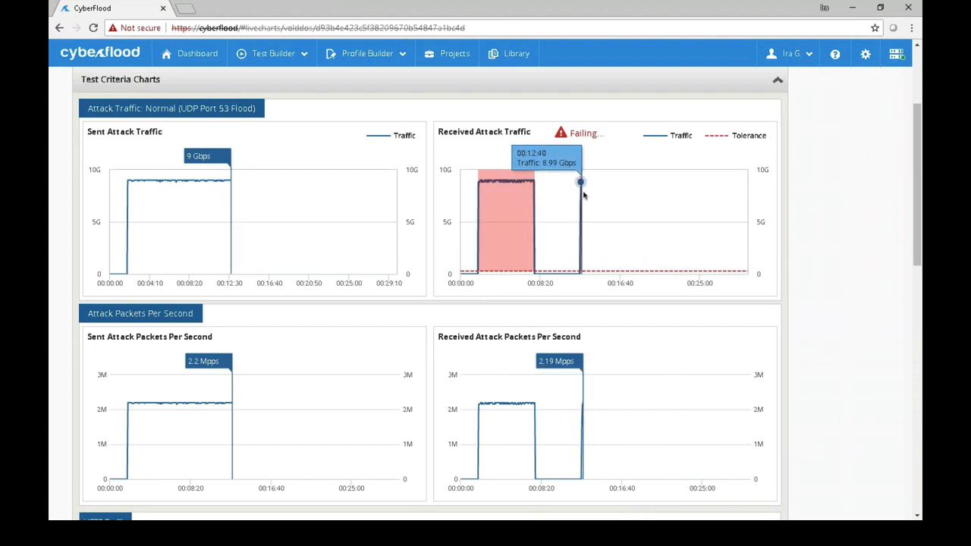
{"action": "mouse_move", "coordinate": [580, 199]}
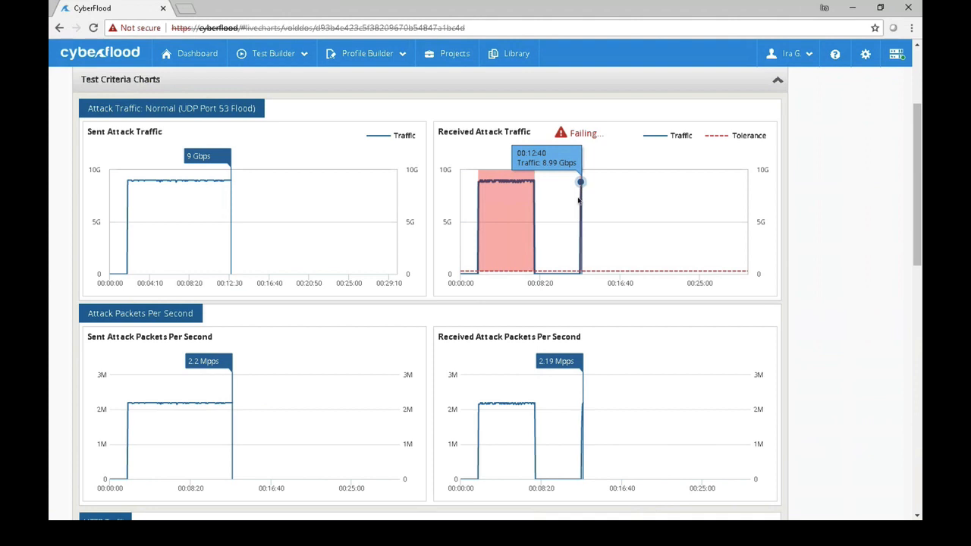
Scroll the CyberFlood live charts down to the HTTP Traffic chart near 1 Gbps
{"action": "scroll", "scroll_direction": "down", "scroll_amount": 3}
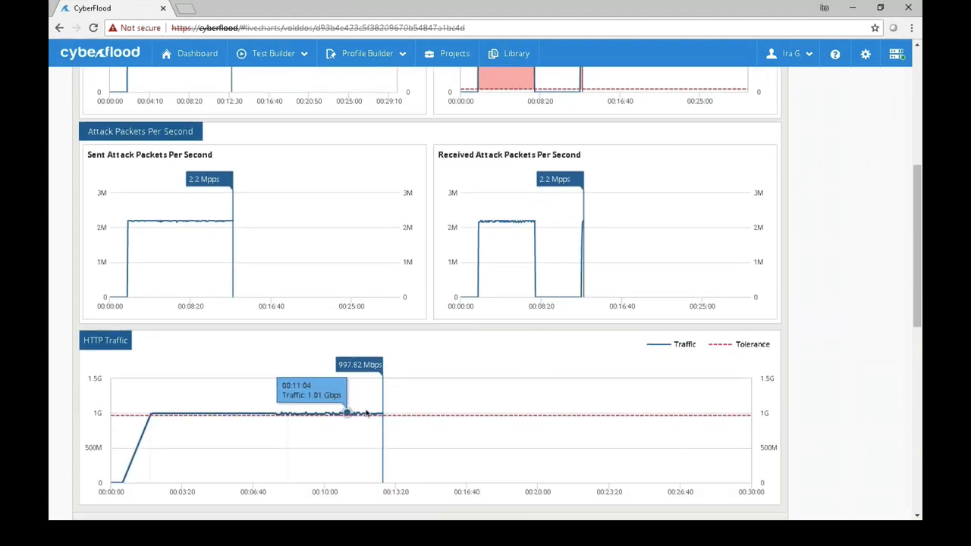